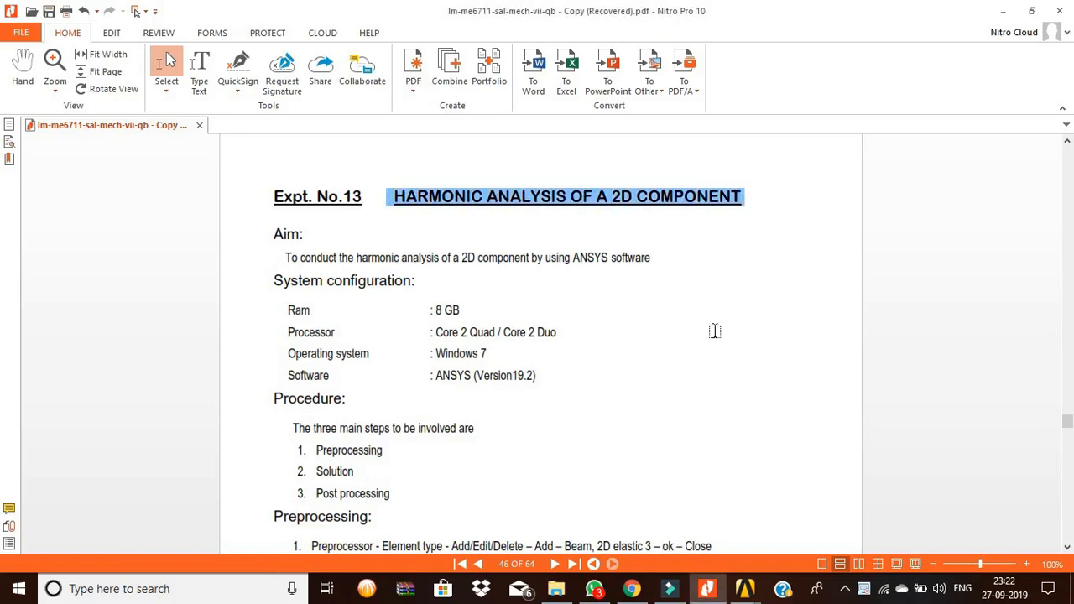
Step: Scroll the handout to the beam diagram and material data, then switch to the ANSYS session
{"action": "scroll", "scroll_direction": "down", "scroll_amount": 3}
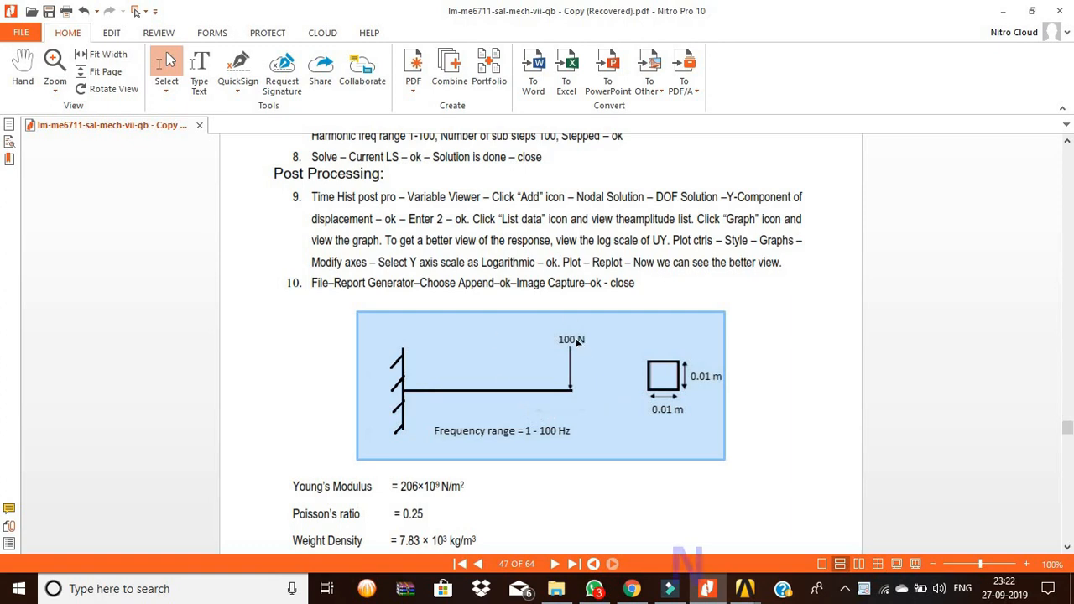
{"action": "mouse_move", "coordinate": [606, 309]}
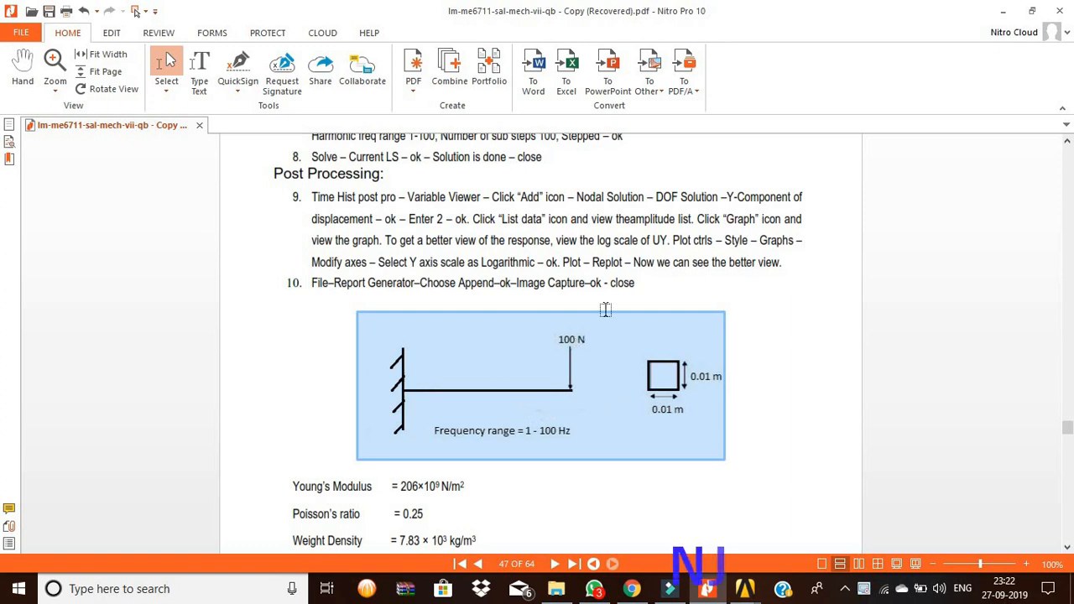
{"action": "mouse_move", "coordinate": [588, 396]}
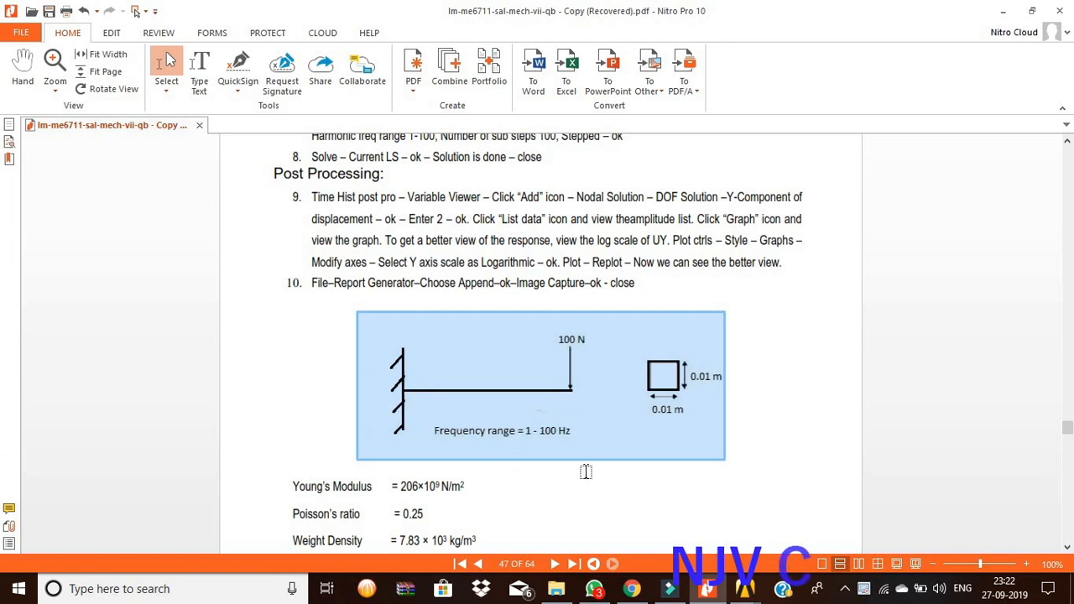
{"action": "mouse_move", "coordinate": [697, 410]}
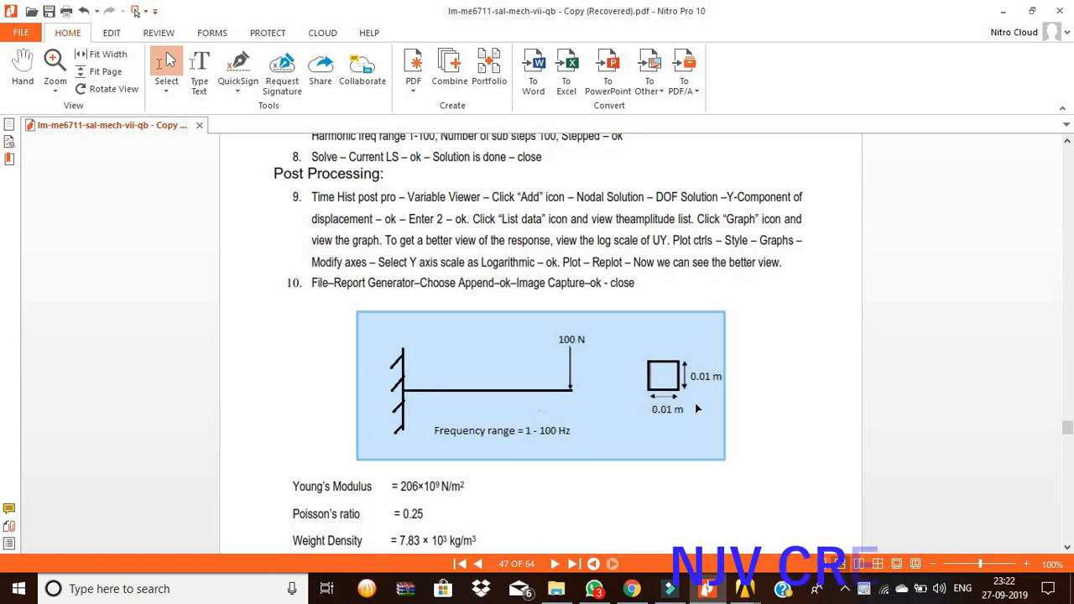
{"action": "mouse_move", "coordinate": [675, 401]}
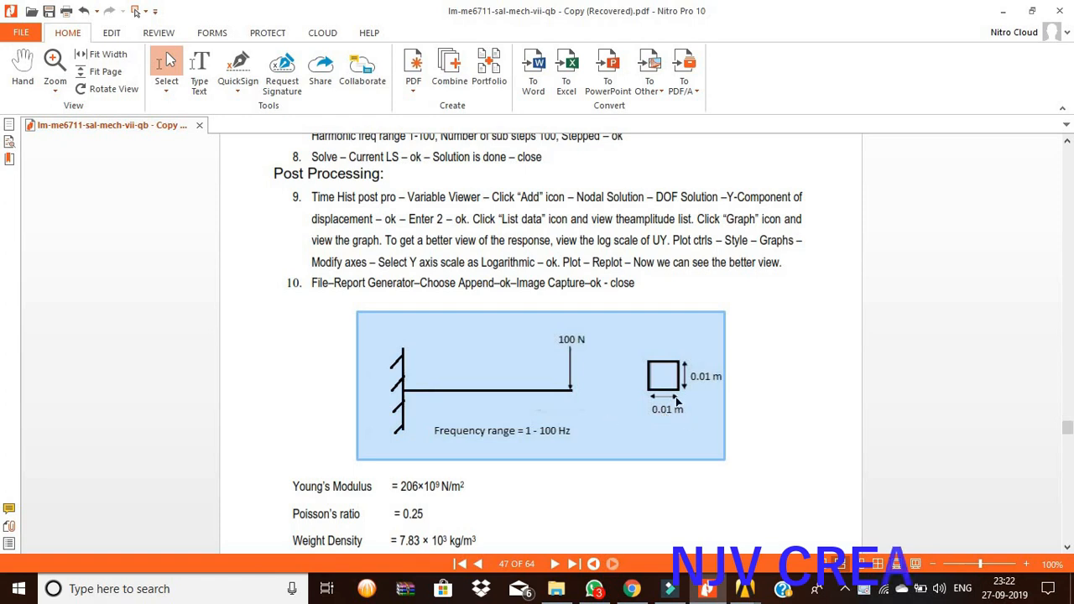
{"action": "mouse_move", "coordinate": [745, 385]}
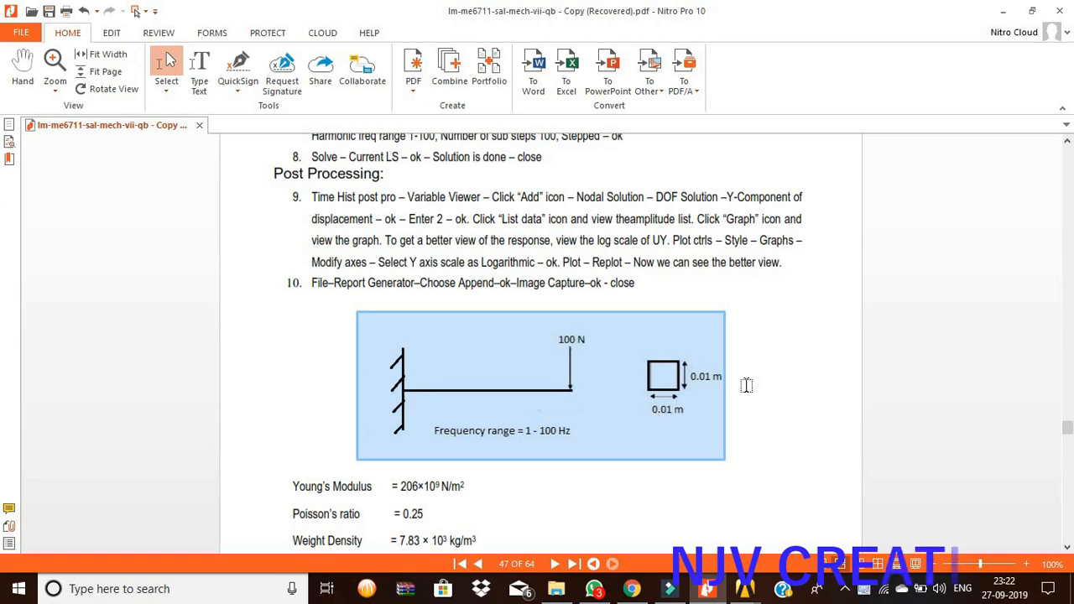
{"action": "scroll", "scroll_direction": "down", "scroll_amount": 3}
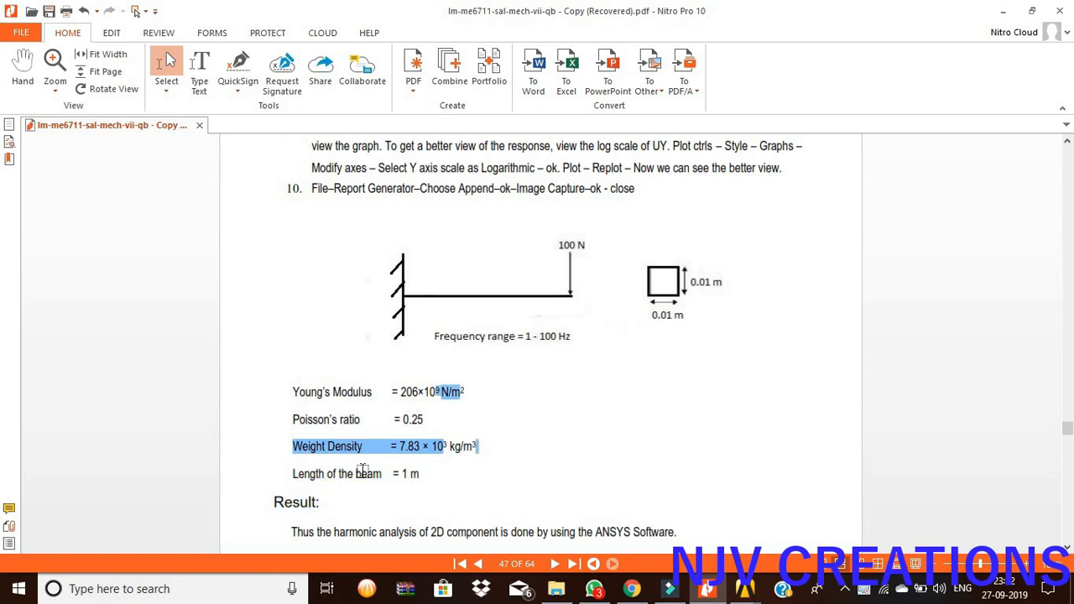
{"action": "left_click", "coordinate": [356, 473]}
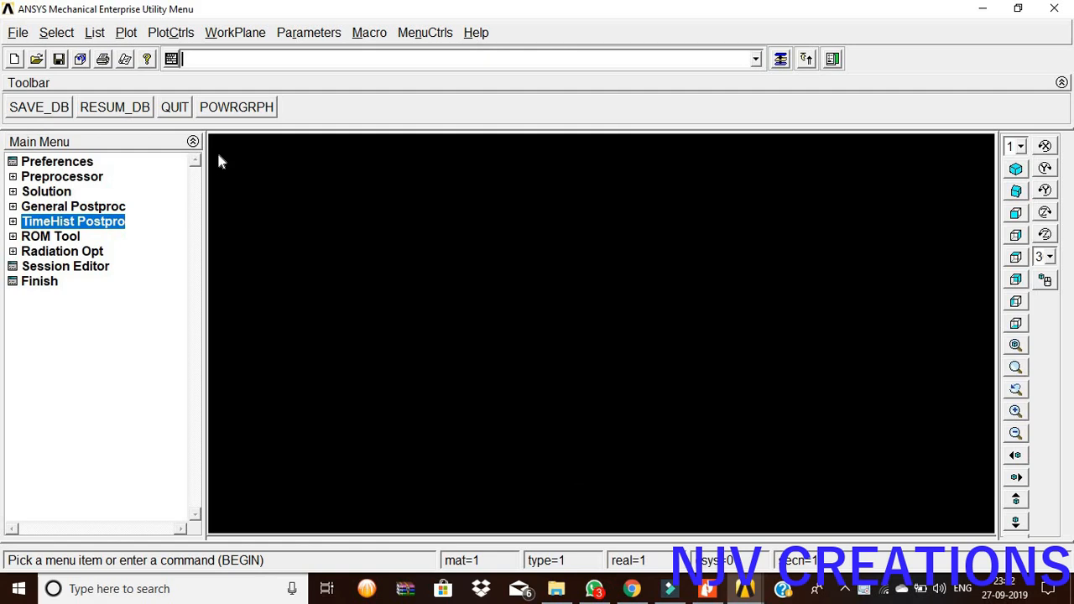
{"action": "mouse_move", "coordinate": [90, 168]}
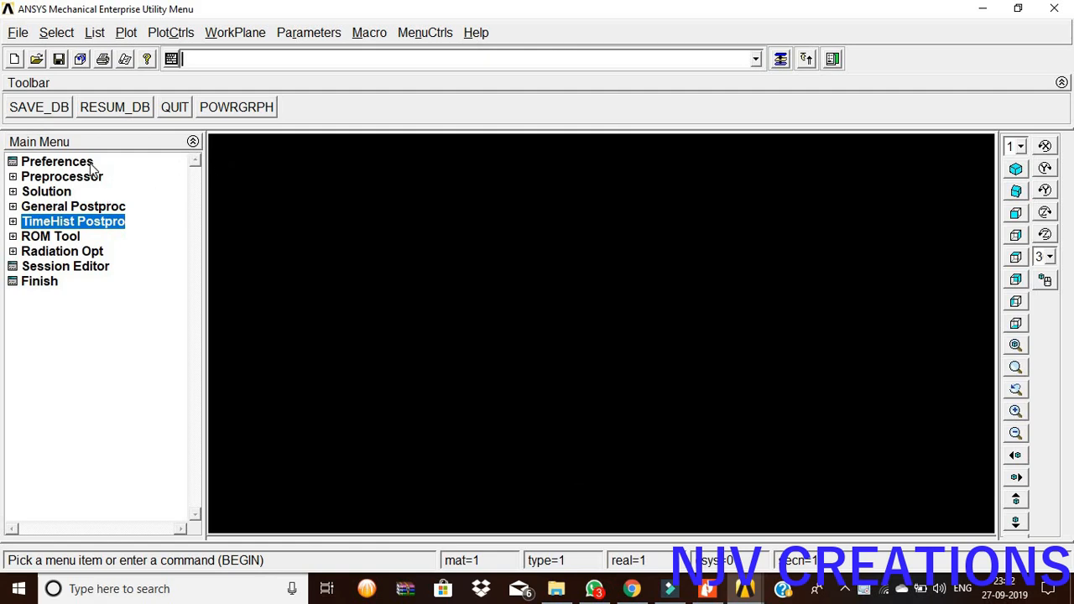
Step: Restrict preferences to Structural and add element type 1 as Beam 2-node 188
{"action": "left_click", "coordinate": [57, 161]}
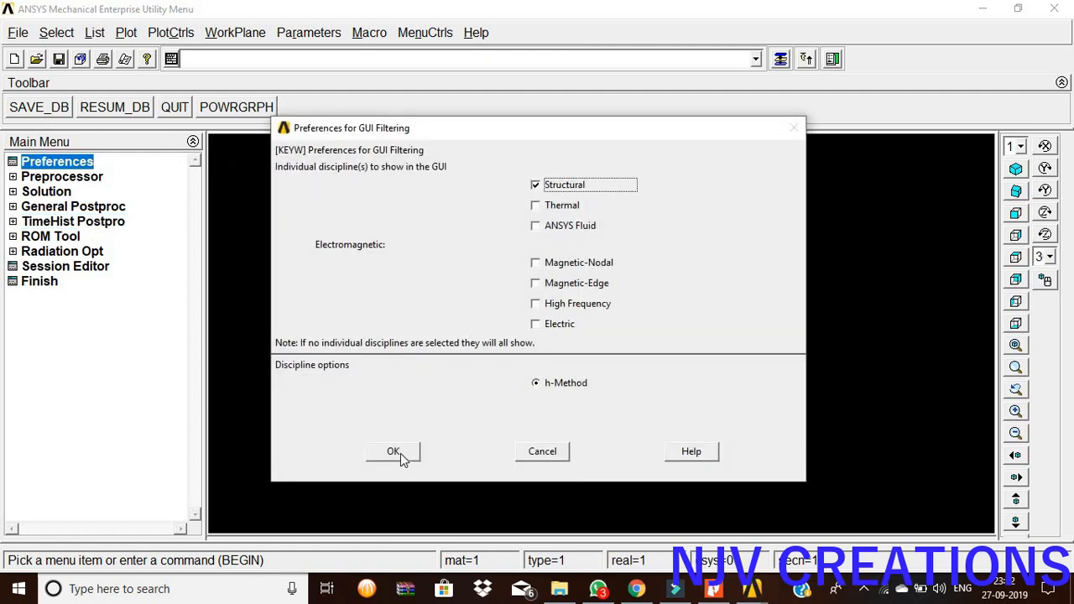
{"action": "left_click", "coordinate": [393, 451]}
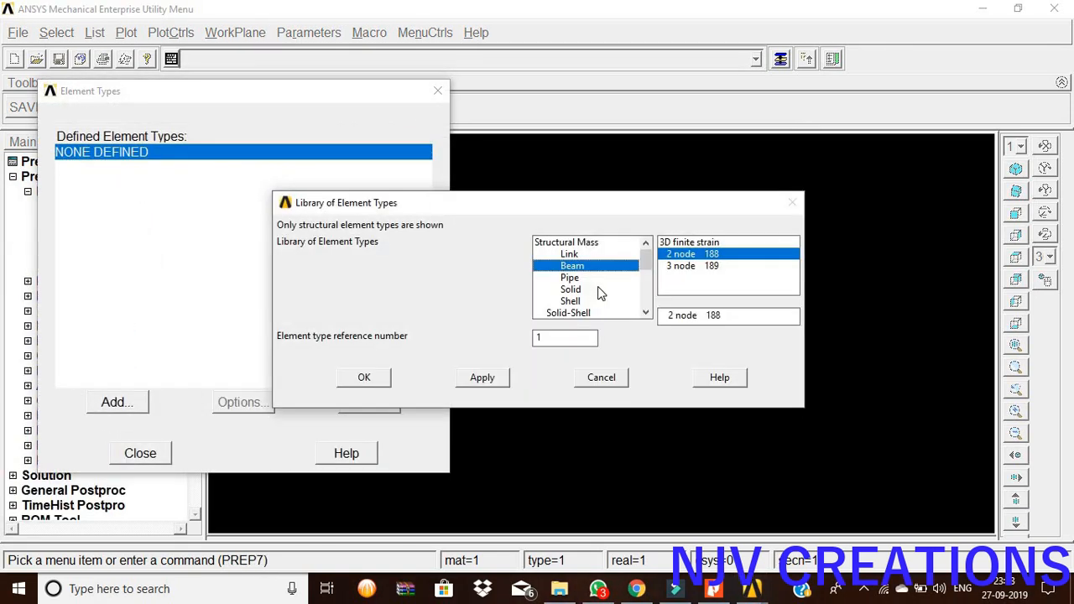
{"action": "left_click", "coordinate": [362, 376]}
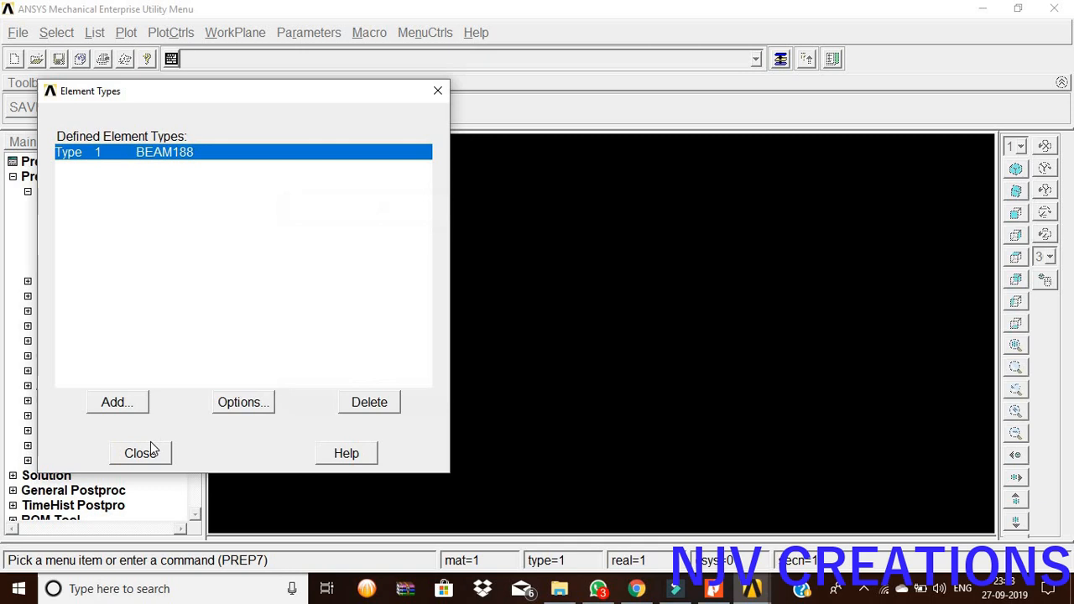
{"action": "left_click", "coordinate": [141, 453]}
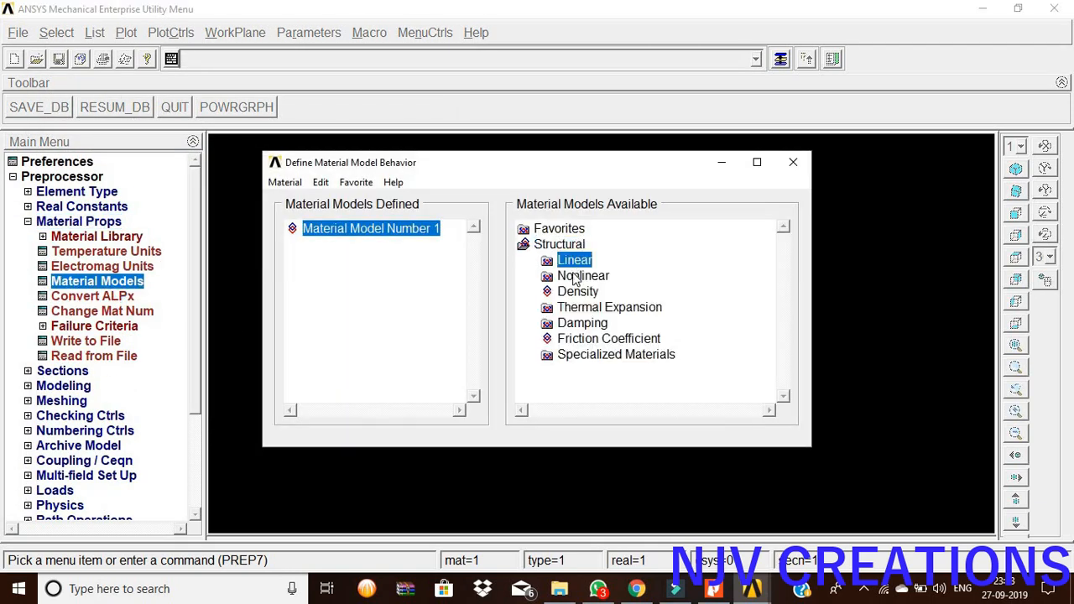
Step: Define material 1 as linear isotropic with EX 2E11, PRXY .25 and density 7830
{"action": "double_click", "coordinate": [574, 258]}
{"action": "type", "text": "2E11"}
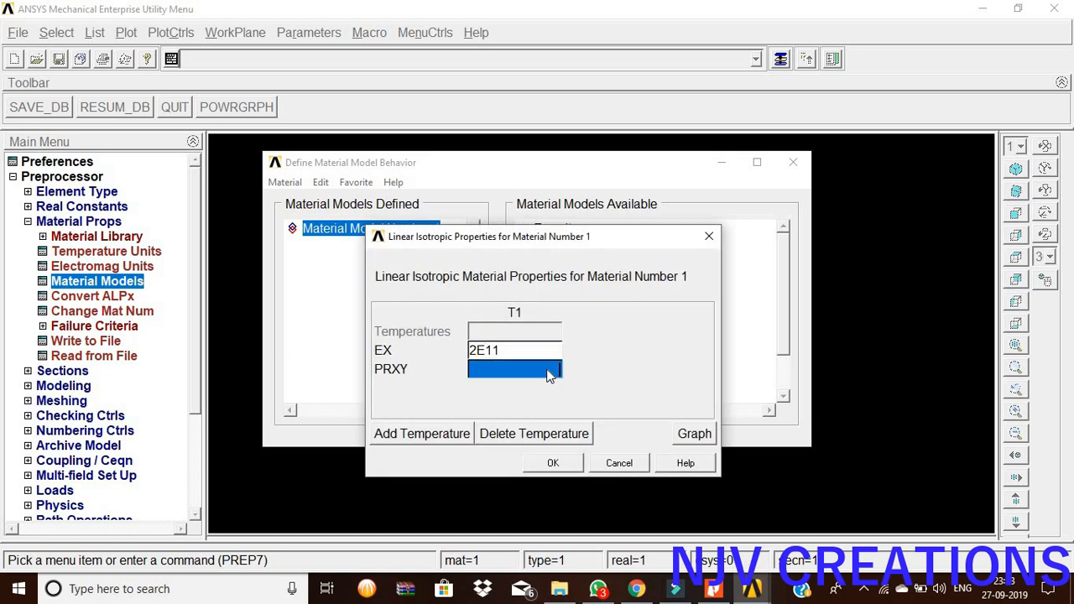
{"action": "left_click", "coordinate": [514, 369]}
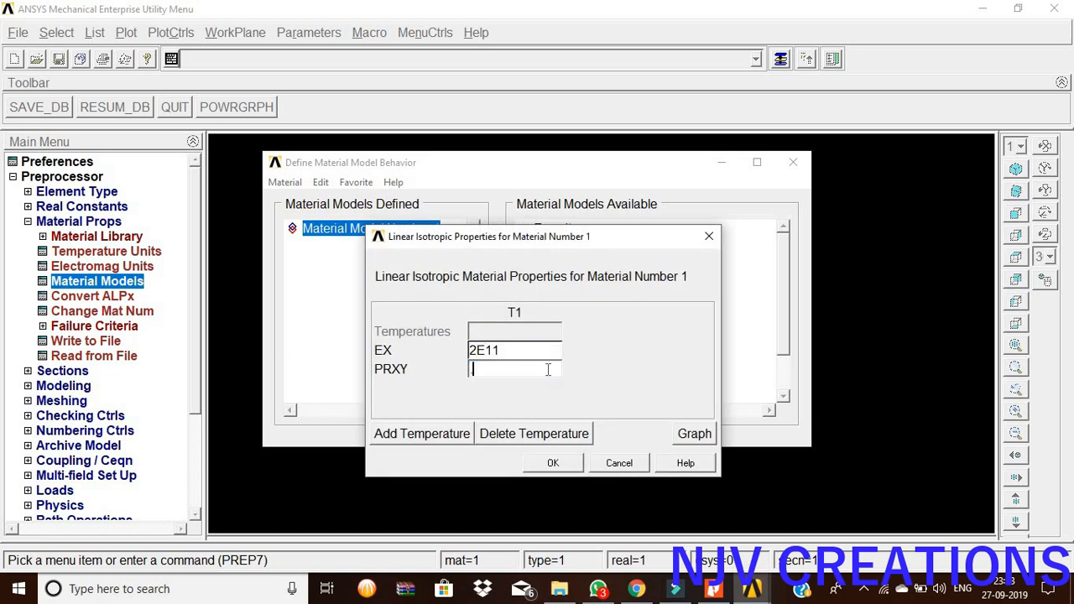
{"action": "type", "text": ".25"}
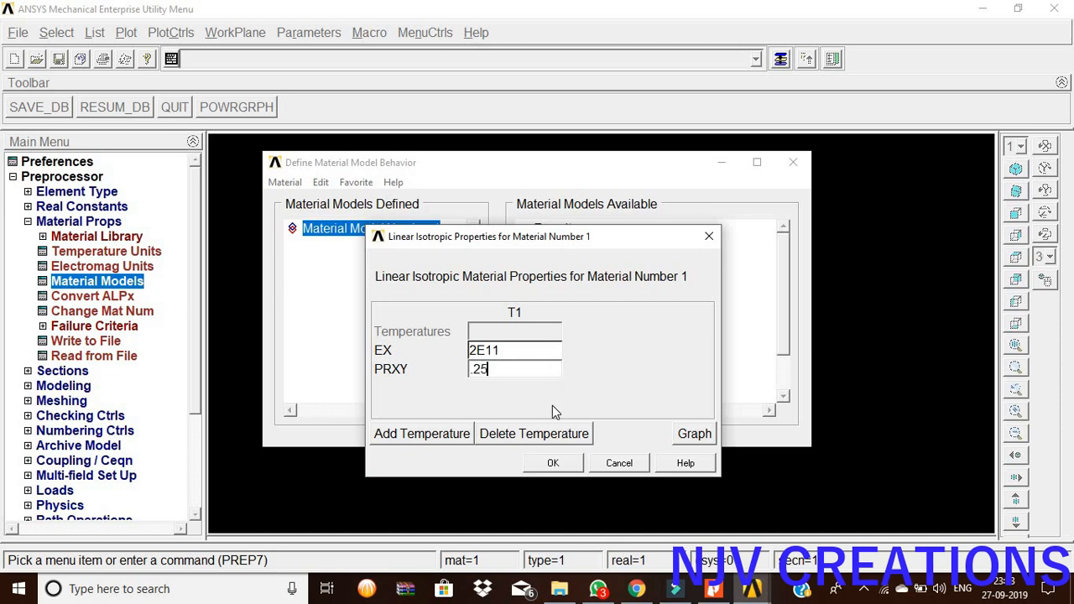
{"action": "left_click", "coordinate": [554, 463]}
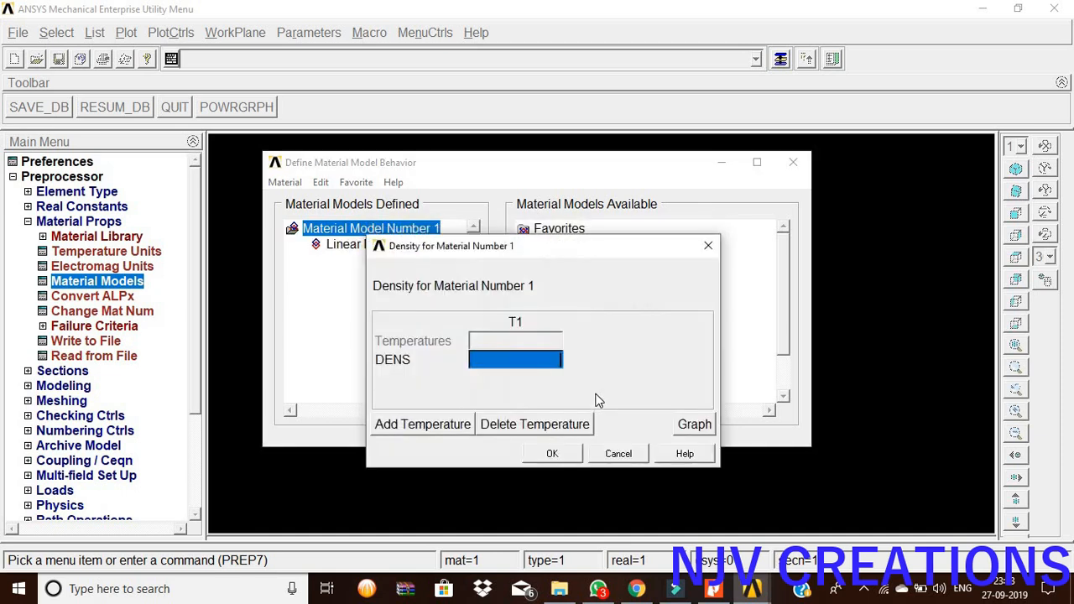
{"action": "type", "text": "7830"}
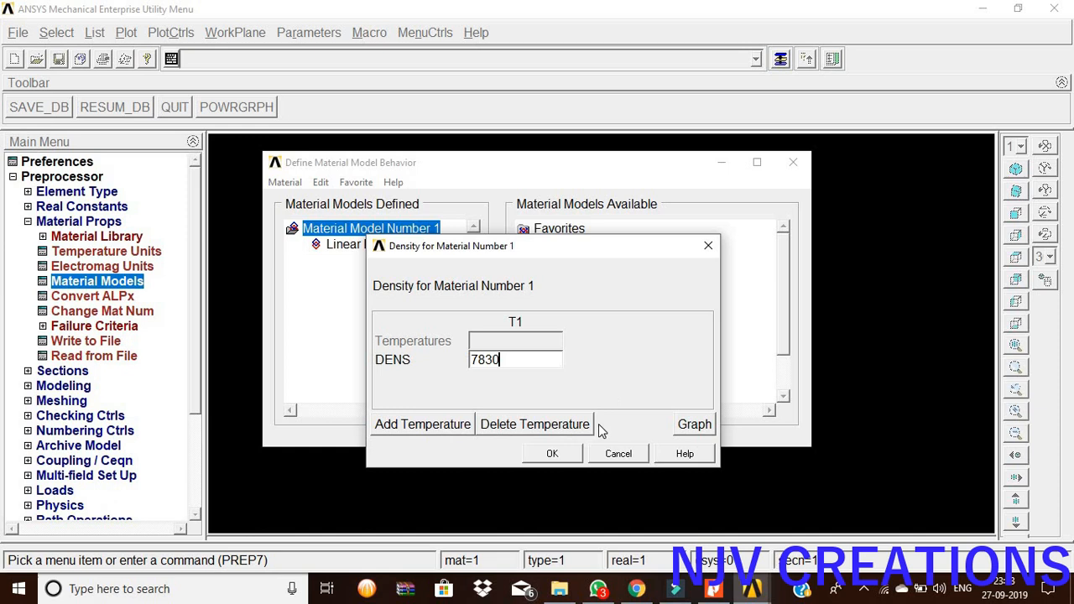
{"action": "left_click", "coordinate": [552, 453]}
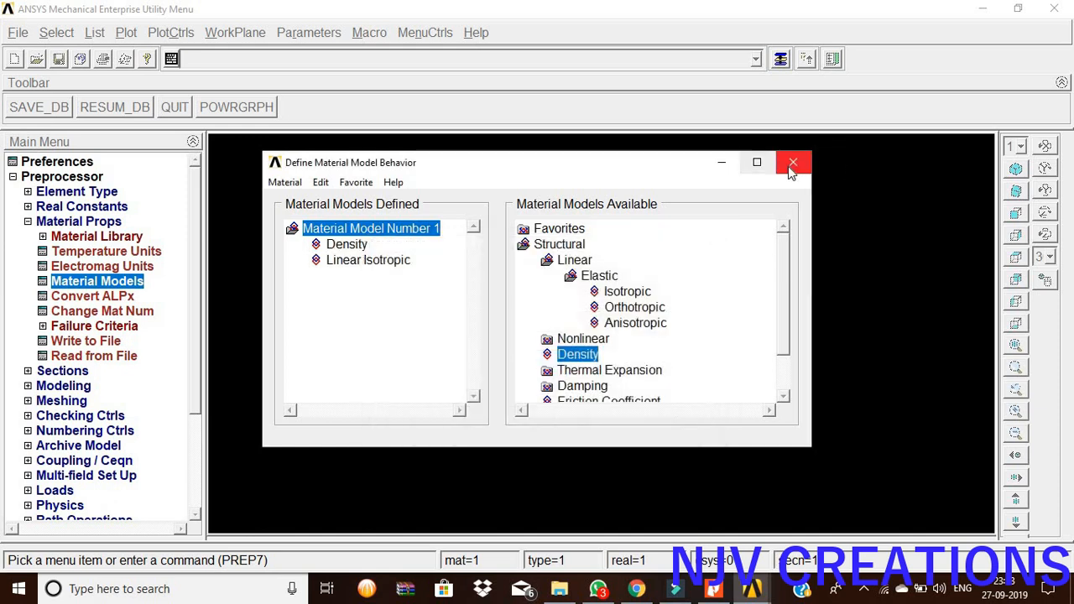
{"action": "left_click", "coordinate": [792, 161]}
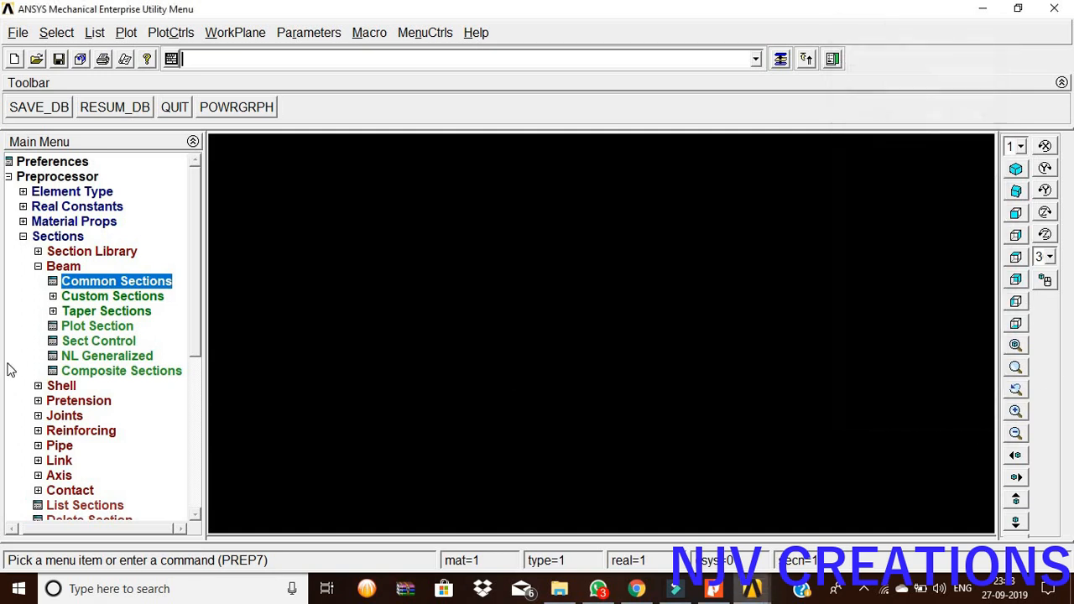
Step: Reach the Common Sections entry under Preprocessor > Sections > Beam
{"action": "left_click", "coordinate": [37, 235]}
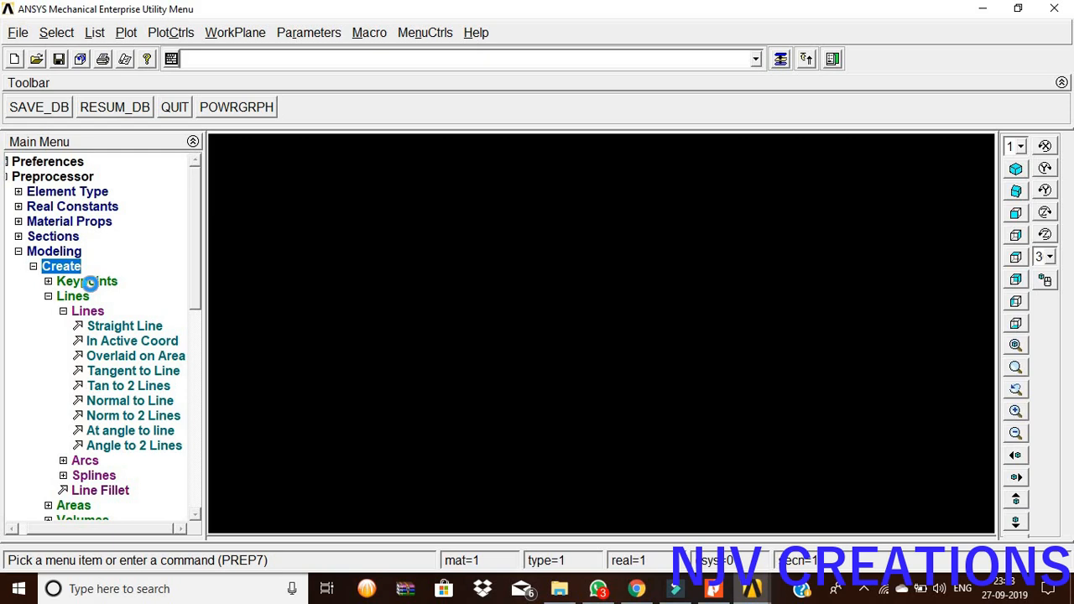
Step: Create keypoint 1 at the origin and keypoint 2 at X = 100 in the active CS
{"action": "left_click", "coordinate": [111, 311]}
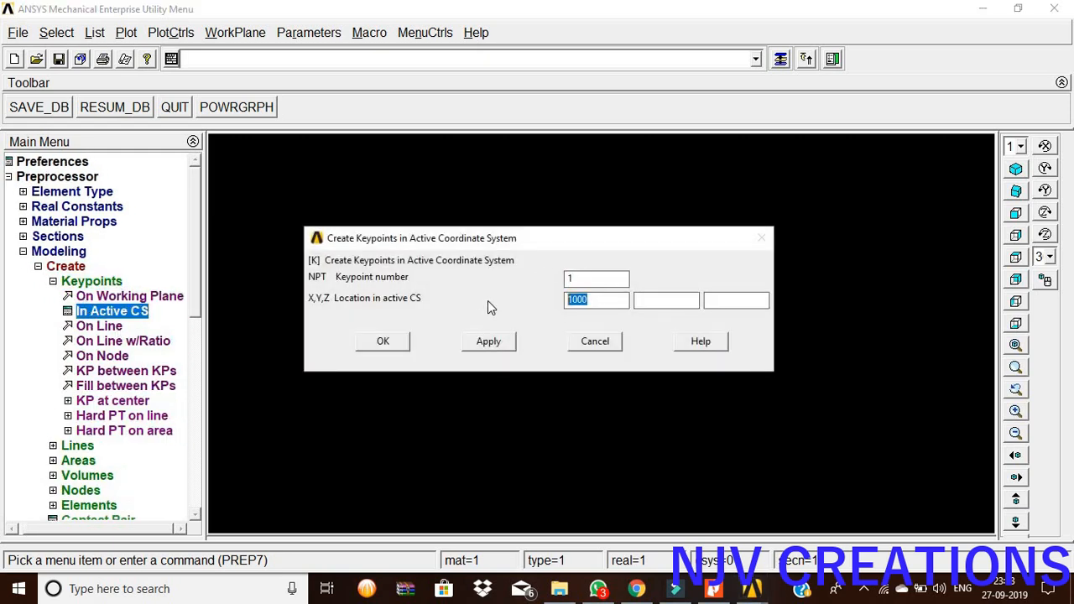
{"action": "left_click", "coordinate": [488, 341]}
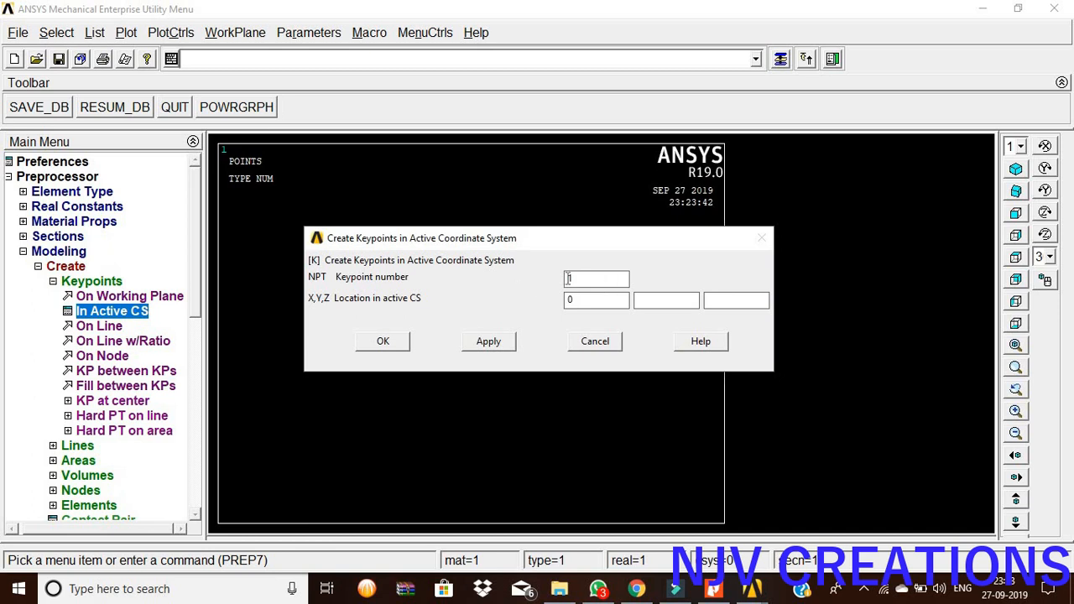
{"action": "type", "text": "2"}
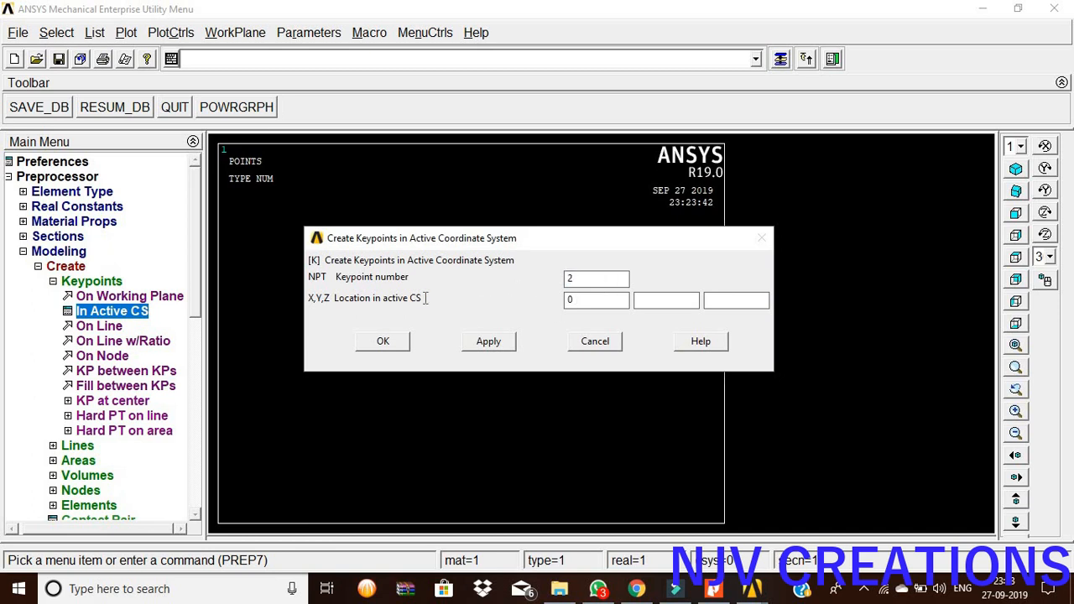
{"action": "type", "text": "100"}
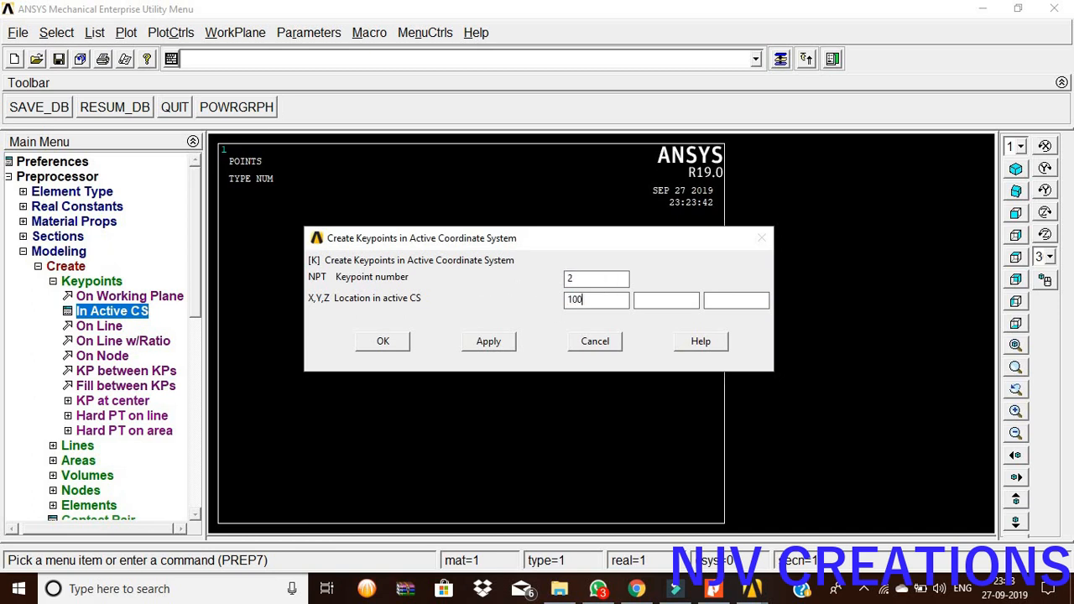
{"action": "left_click", "coordinate": [382, 341]}
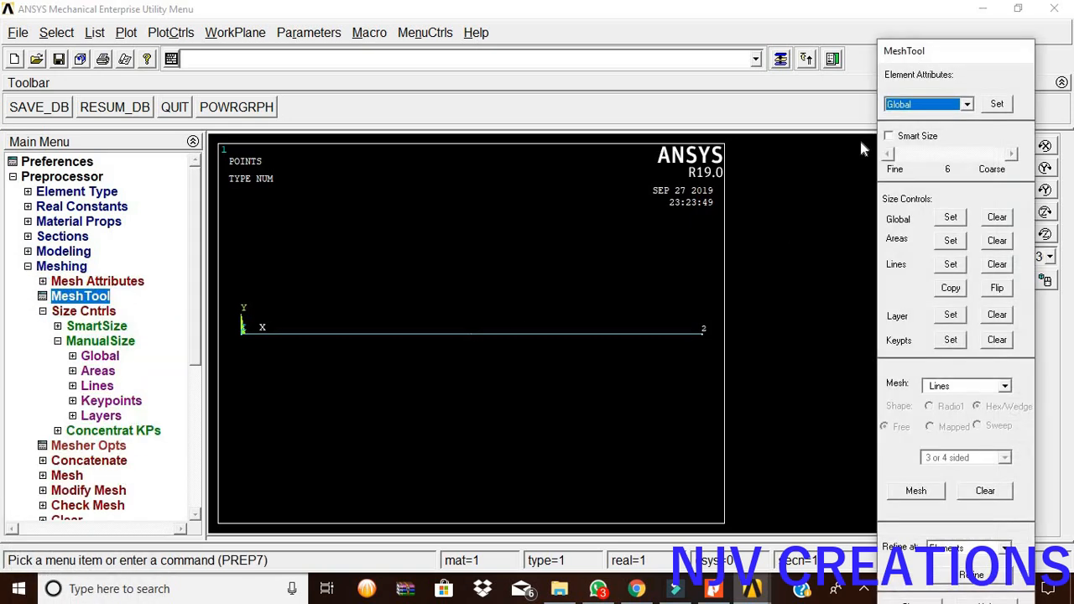
Step: Mesh the beam line with MeshTool and collapse the Meshing menu
{"action": "left_click", "coordinate": [916, 490]}
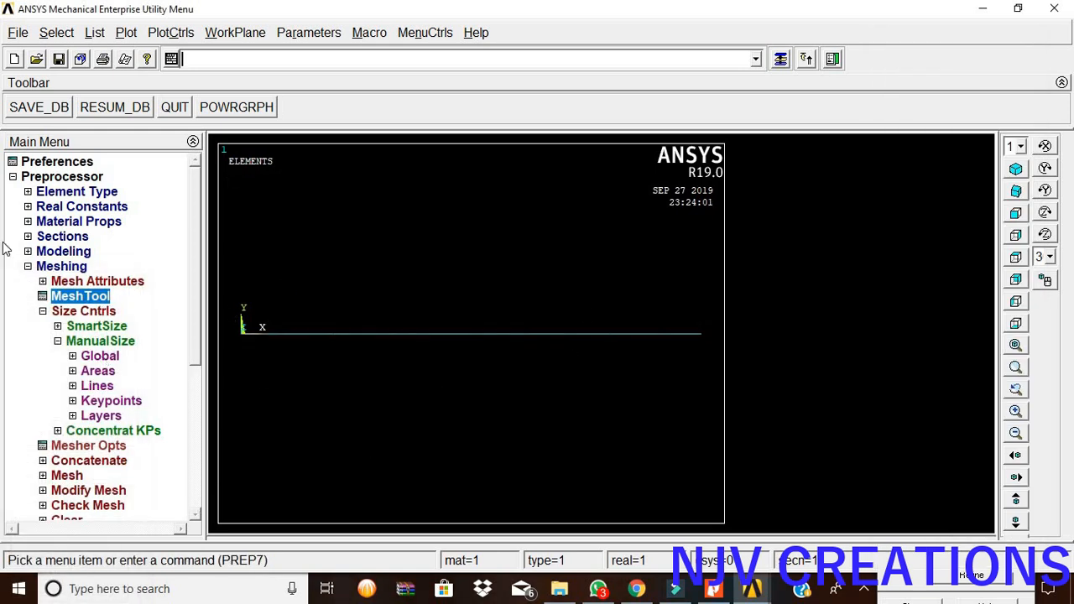
{"action": "left_click", "coordinate": [61, 265]}
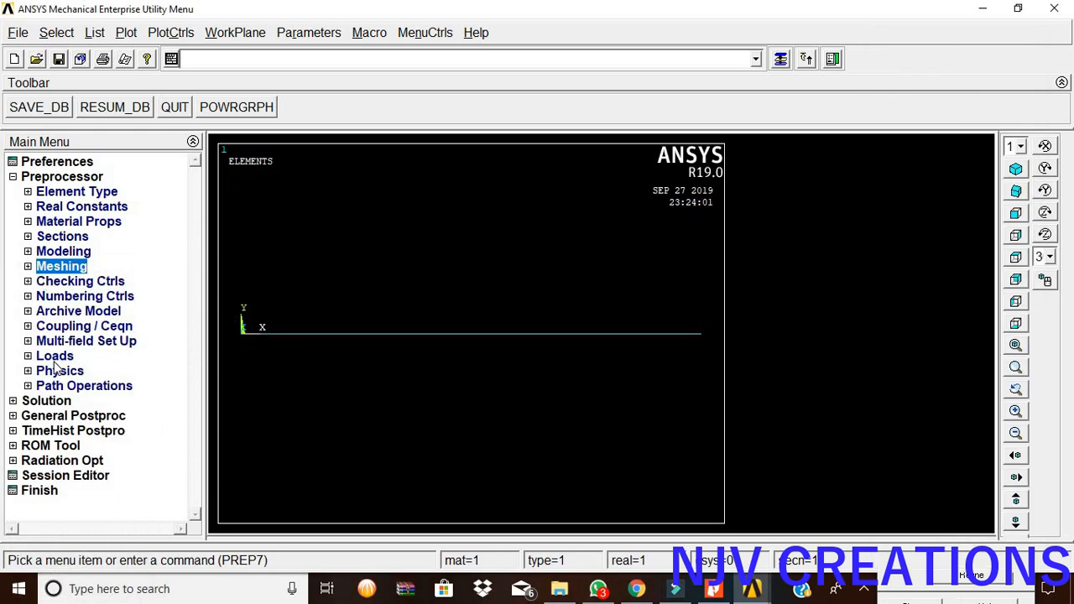
Step: Choose Harmonic as the new analysis type with the Full method and Program Chosen solver
{"action": "left_click", "coordinate": [47, 400]}
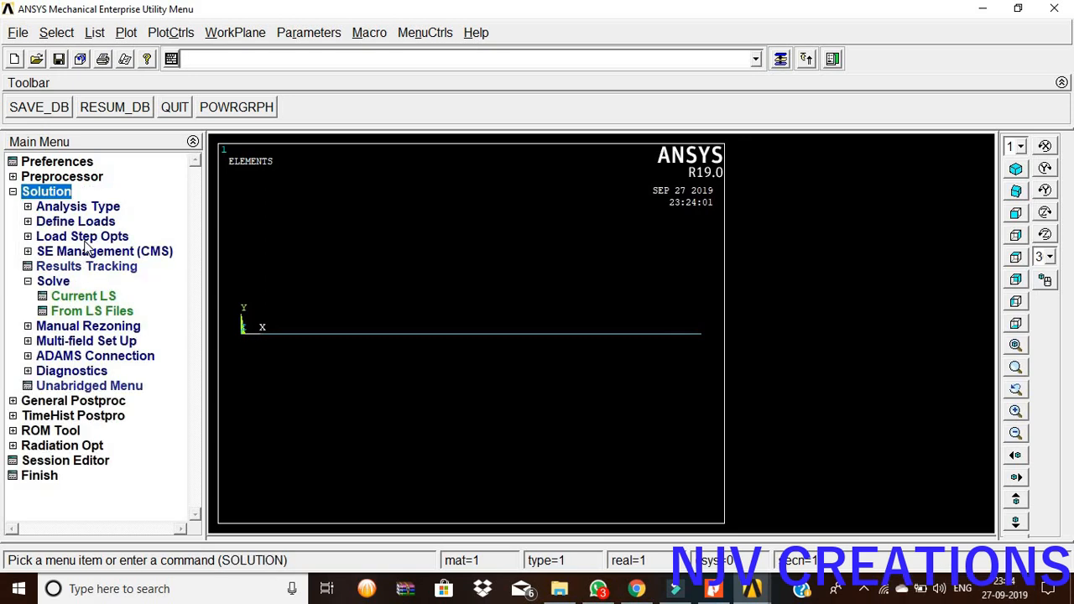
{"action": "left_click", "coordinate": [77, 207]}
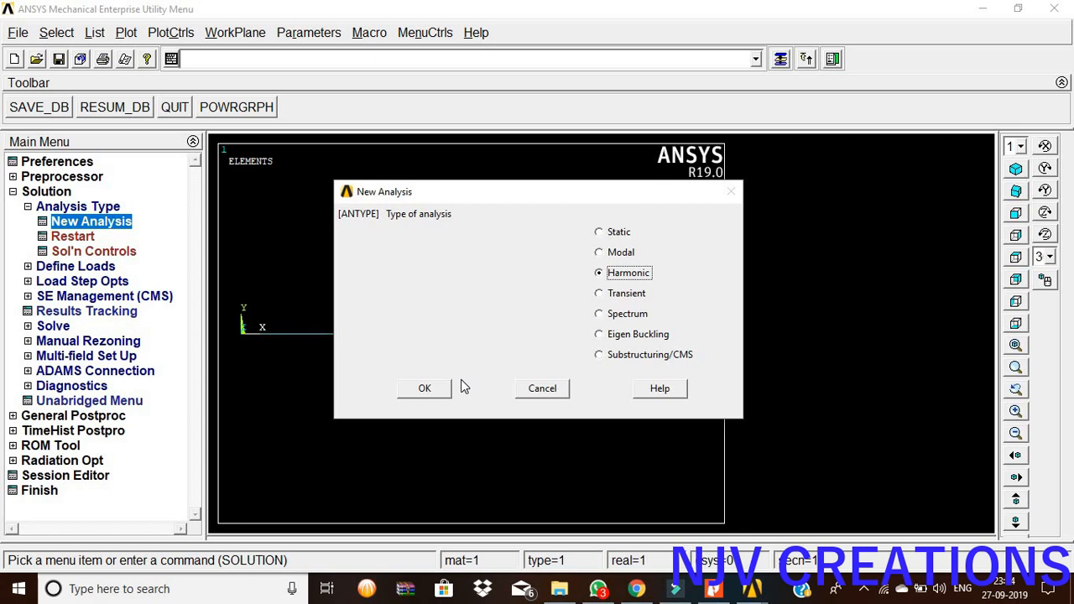
{"action": "left_click", "coordinate": [423, 388]}
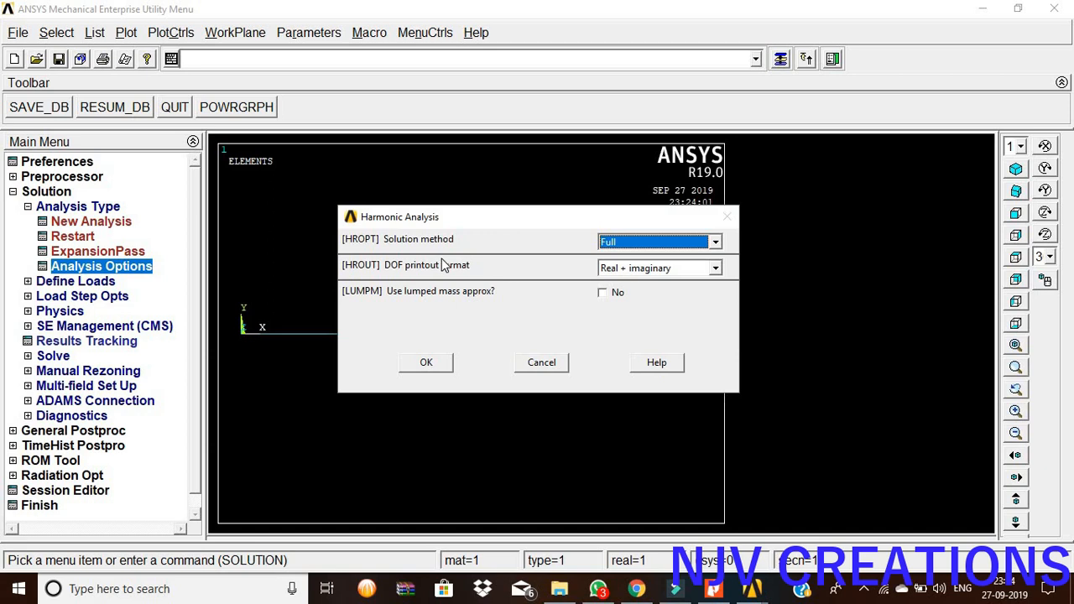
{"action": "mouse_move", "coordinate": [428, 344]}
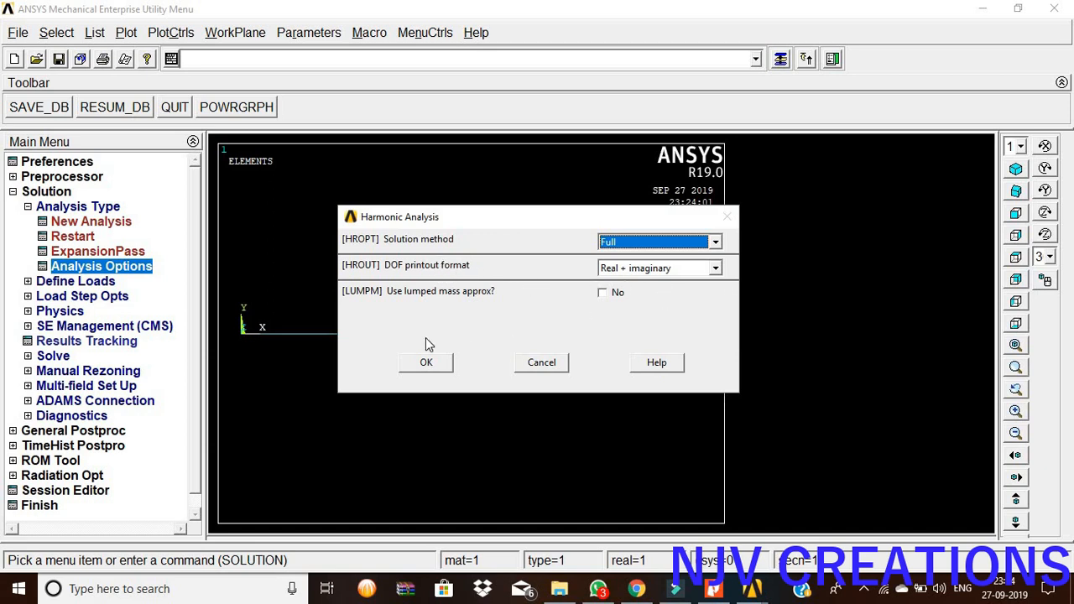
{"action": "left_click", "coordinate": [426, 362]}
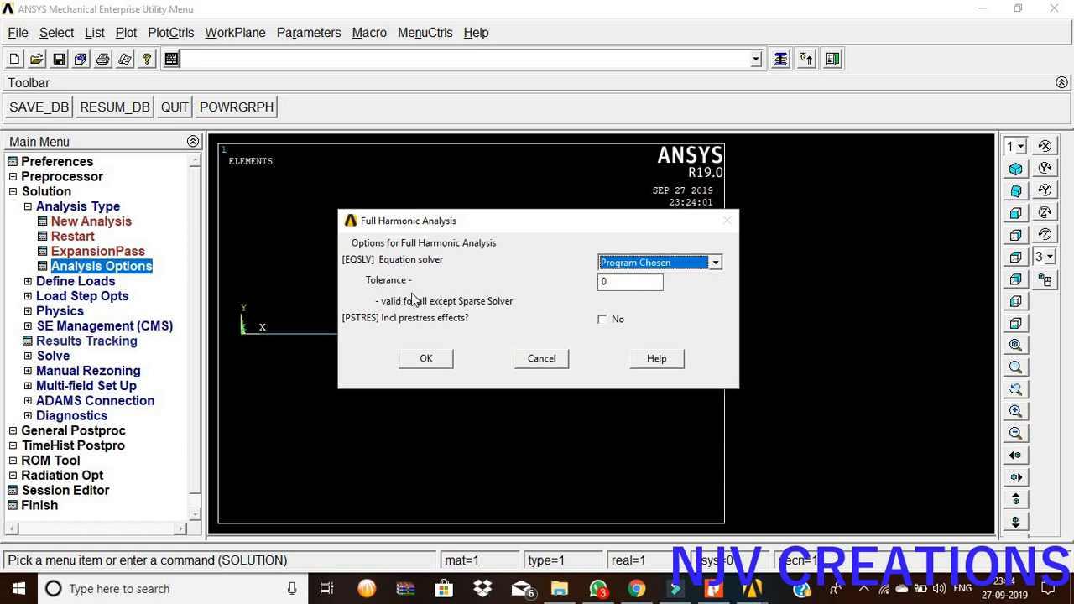
{"action": "left_click", "coordinate": [426, 359]}
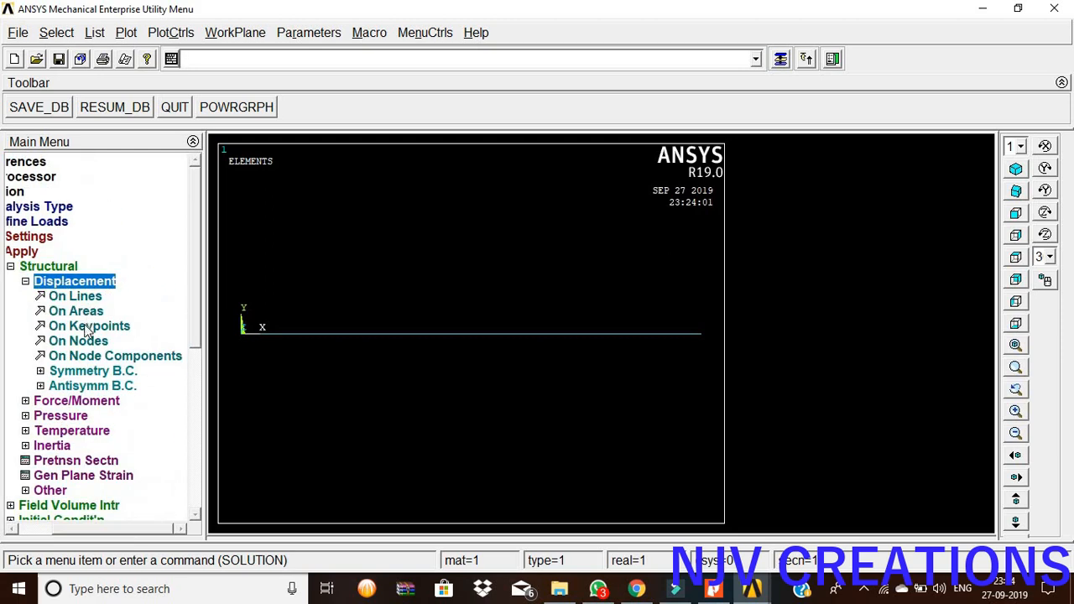
Step: Constrain keypoint 1 in All DOF as the clamped end of the beam
{"action": "left_click", "coordinate": [89, 325]}
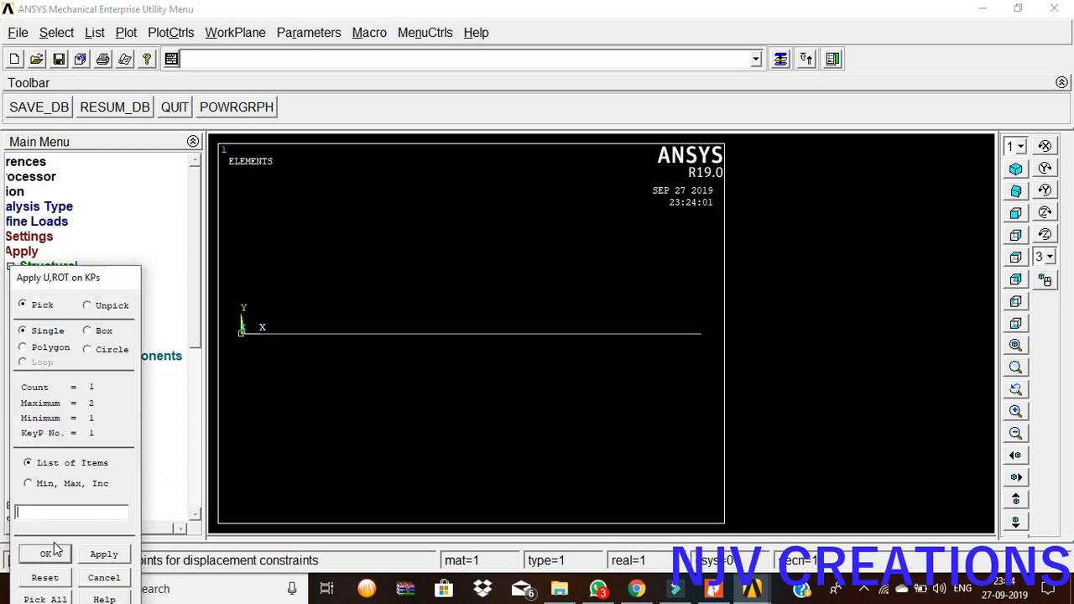
{"action": "left_click", "coordinate": [46, 554]}
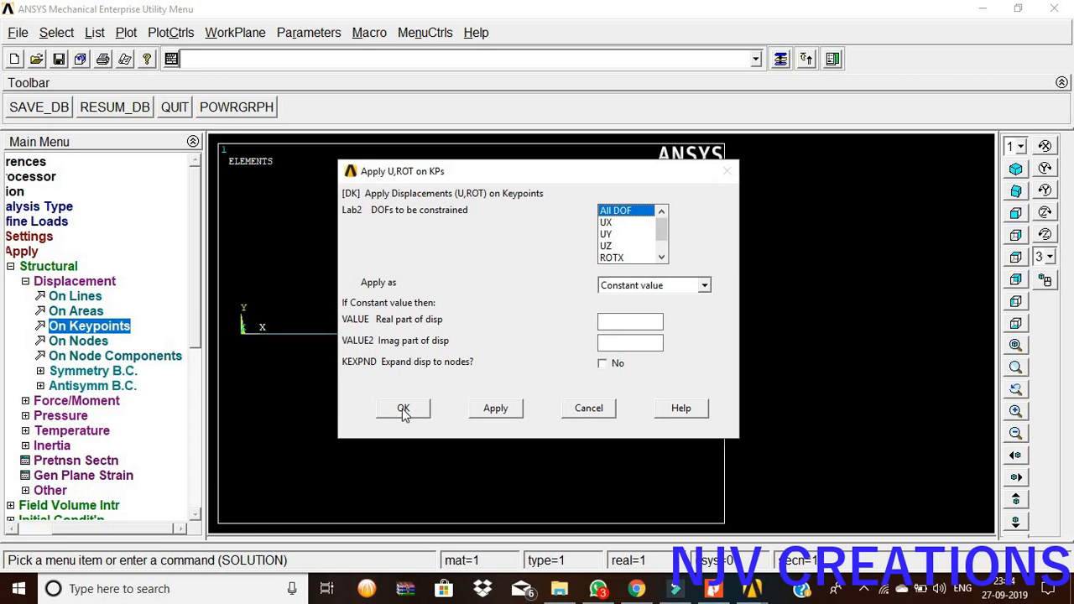
{"action": "left_click", "coordinate": [403, 409]}
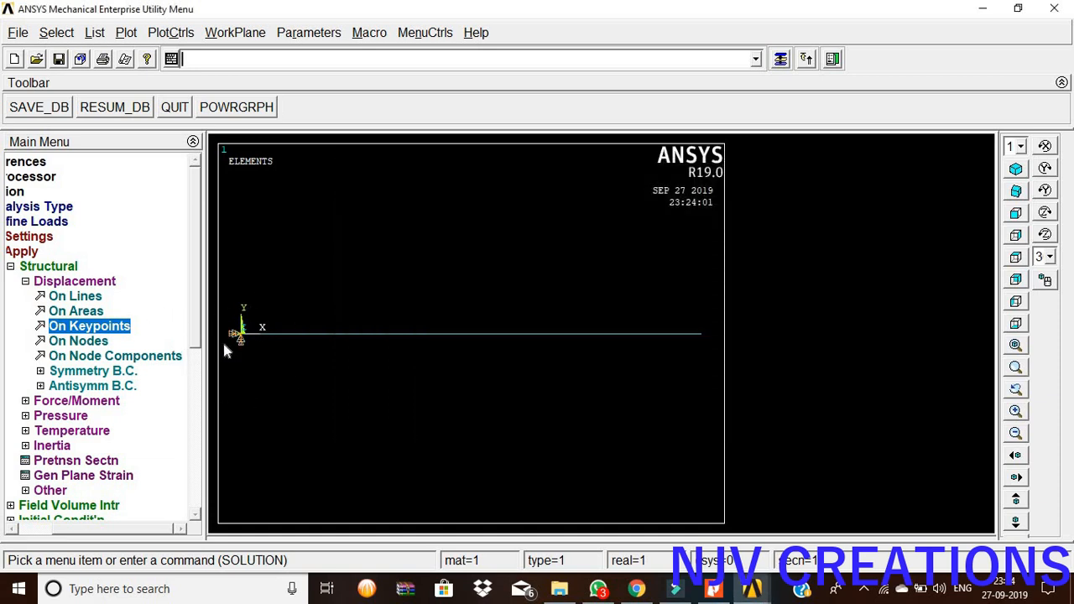
{"action": "left_click", "coordinate": [60, 399]}
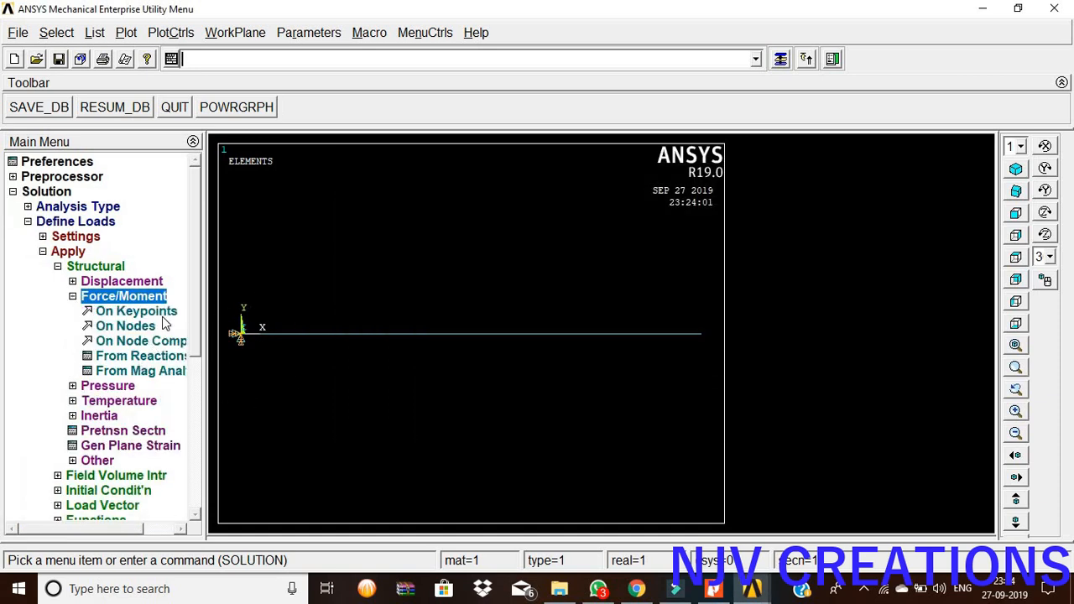
Step: Apply a force FY = -100 at keypoint 2, the free end
{"action": "left_click", "coordinate": [136, 310]}
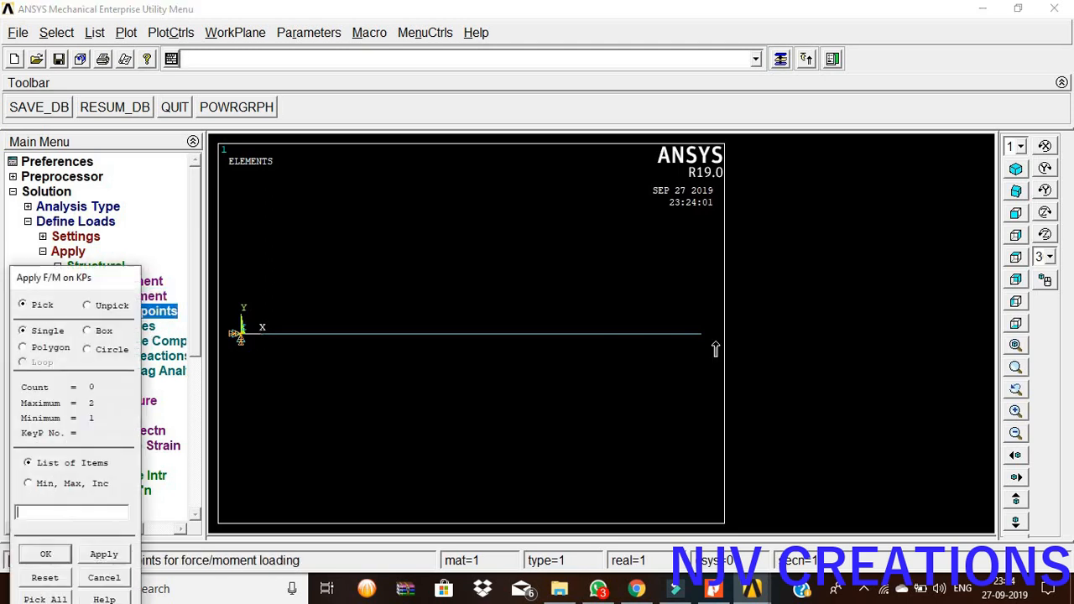
{"action": "left_click", "coordinate": [44, 554]}
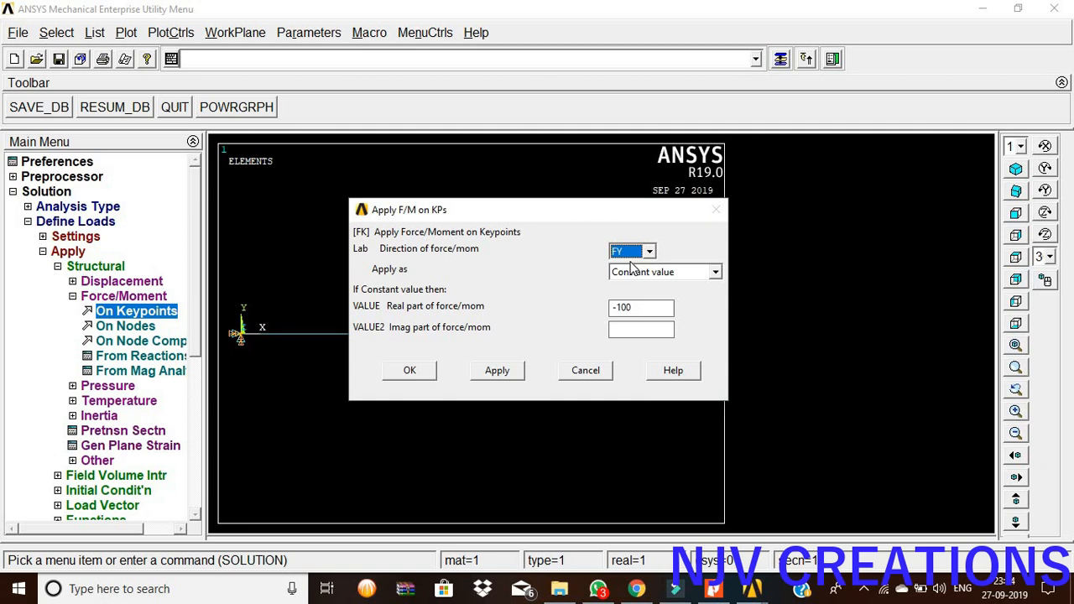
{"action": "mouse_move", "coordinate": [602, 259]}
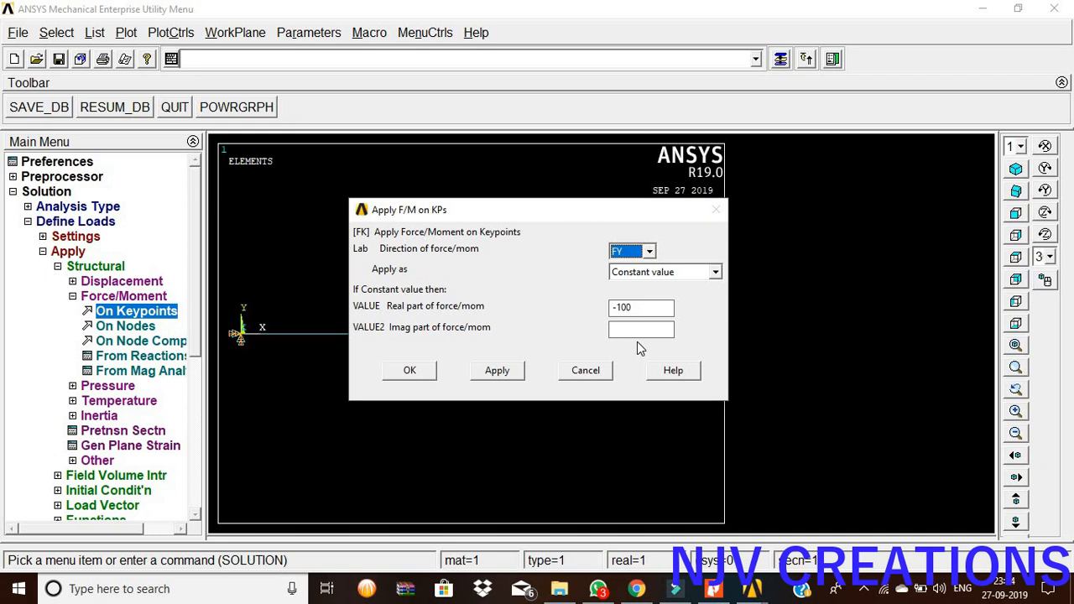
{"action": "left_click", "coordinate": [409, 371]}
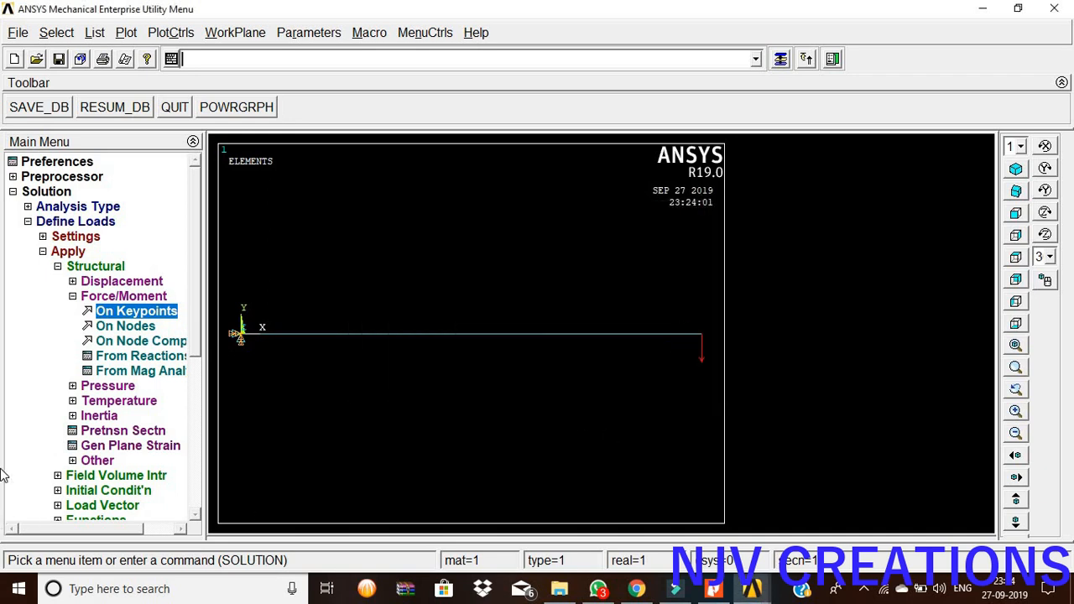
{"action": "left_click", "coordinate": [67, 251]}
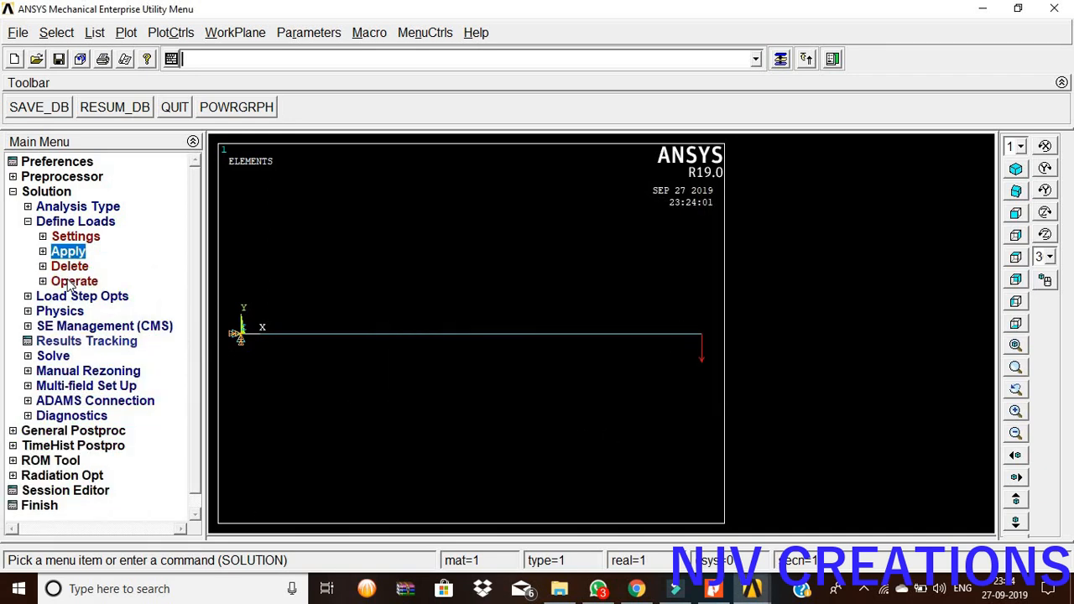
Step: Set the harmonic frequency range to 0–100 with 5 ramped substeps in Load Step Opts
{"action": "left_click", "coordinate": [83, 295]}
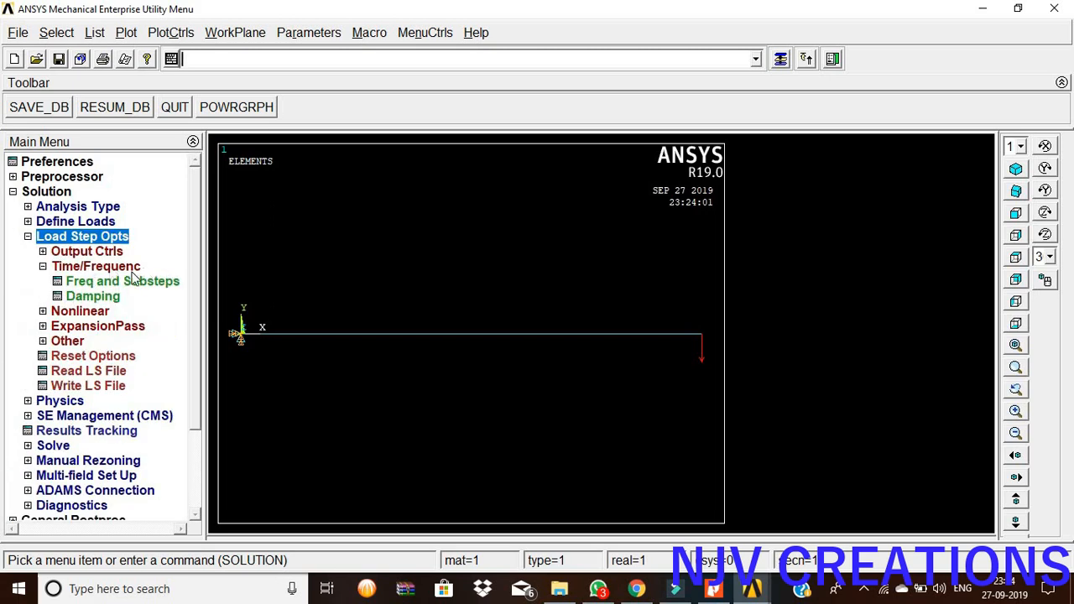
{"action": "left_click", "coordinate": [122, 282]}
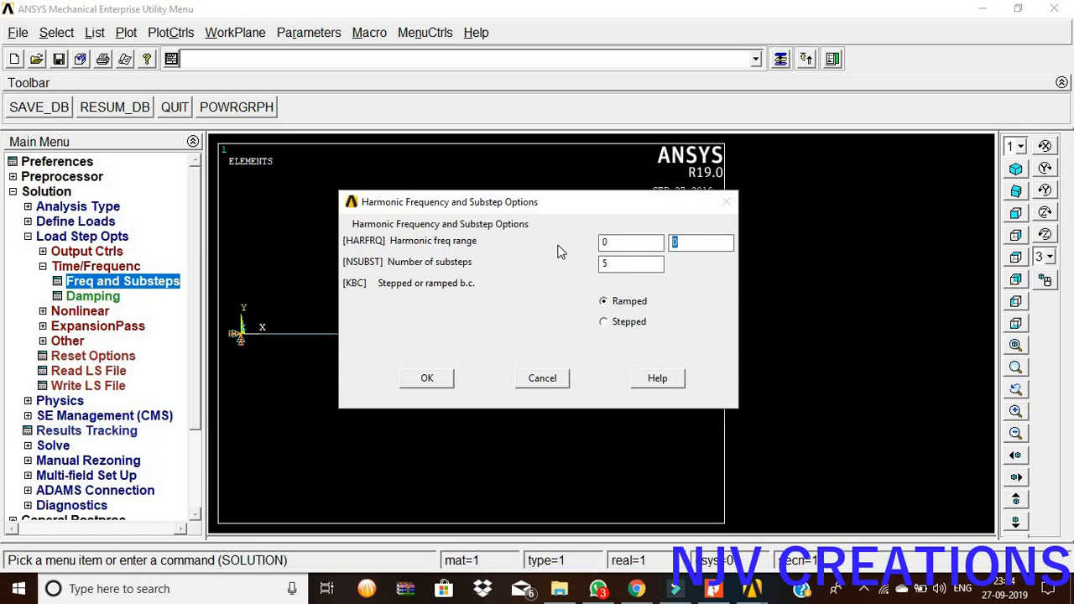
{"action": "type", "text": "100"}
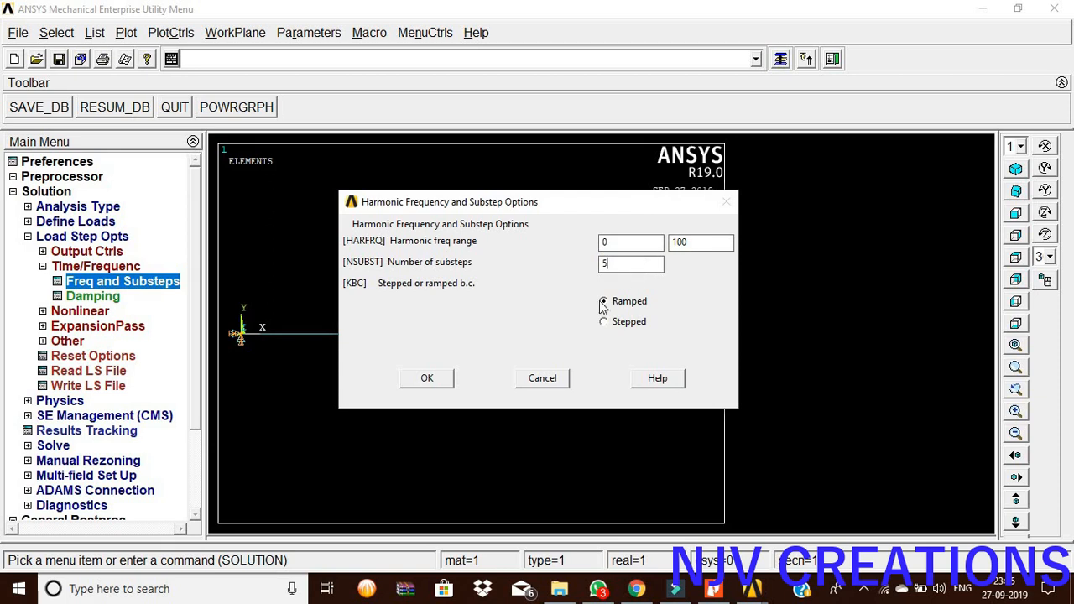
{"action": "left_click", "coordinate": [426, 377]}
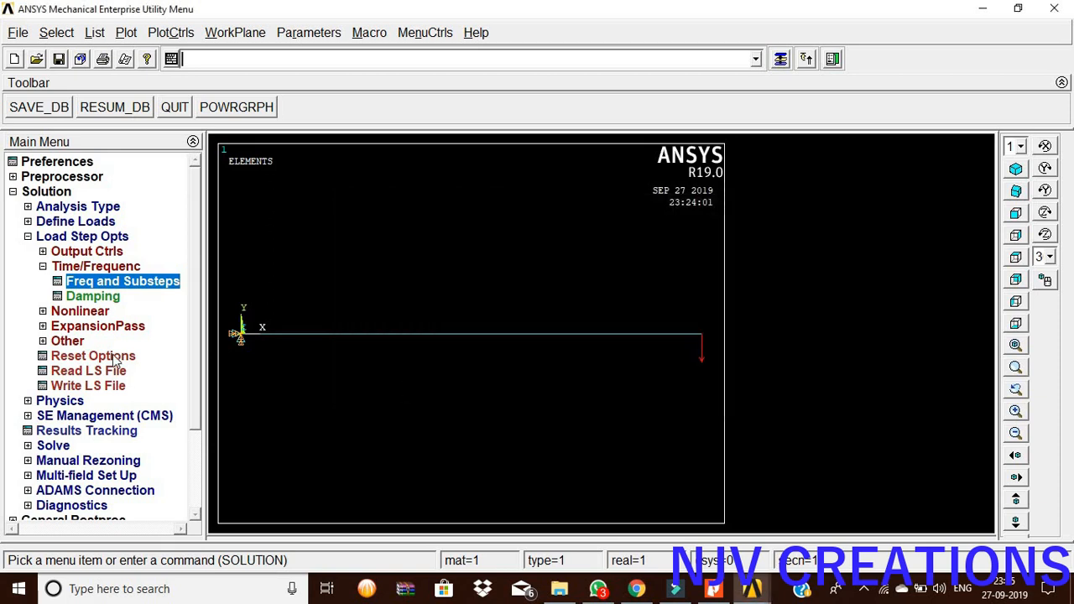
{"action": "left_click", "coordinate": [83, 235]}
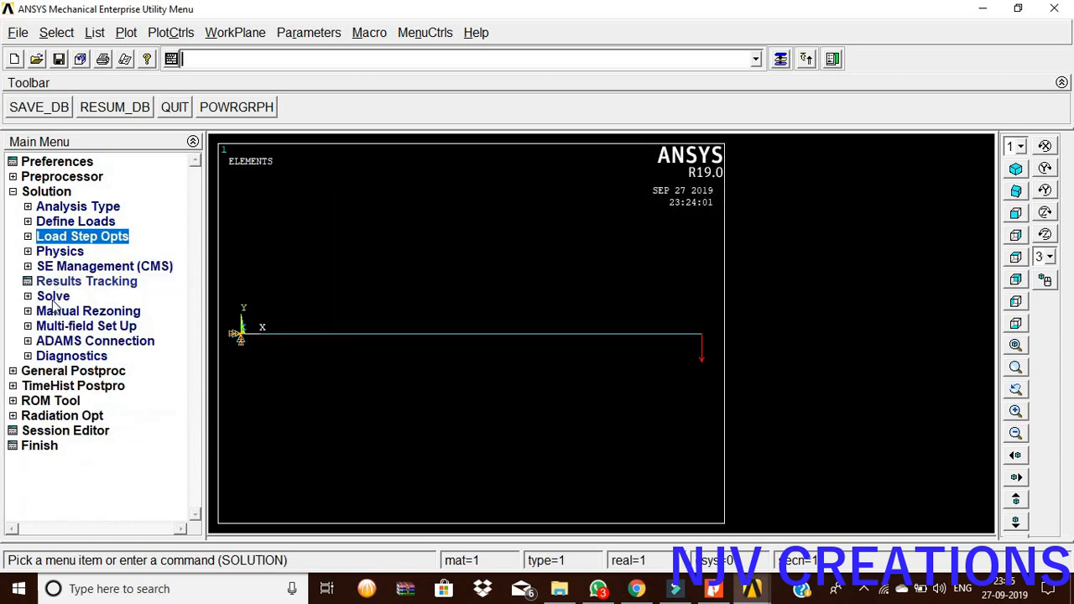
Step: Run the current load step solve, then dismiss the completion note and /STATUS summary
{"action": "left_click", "coordinate": [84, 310]}
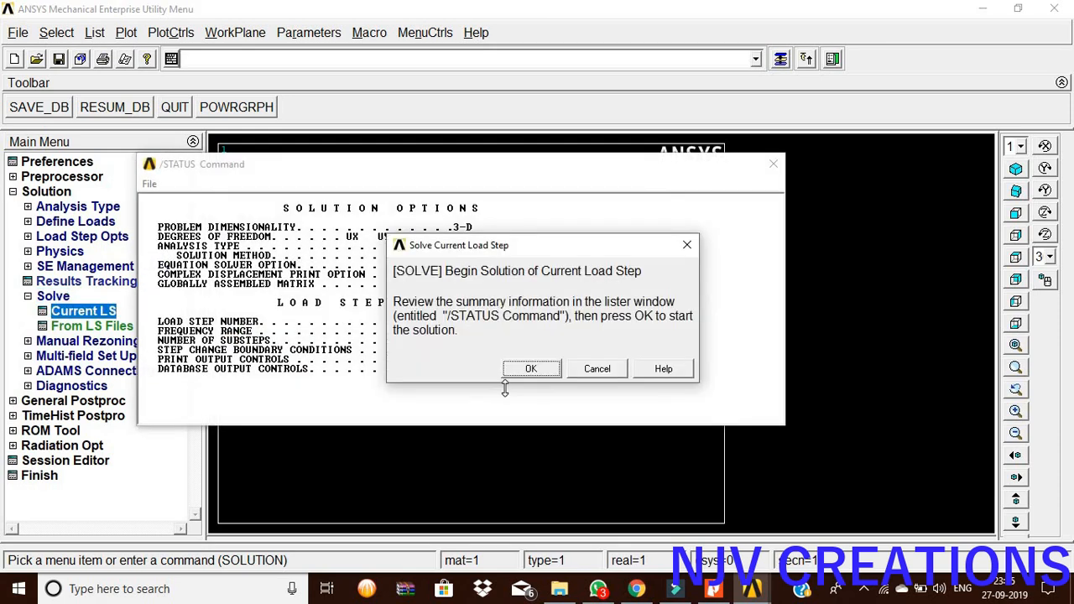
{"action": "left_click", "coordinate": [531, 369]}
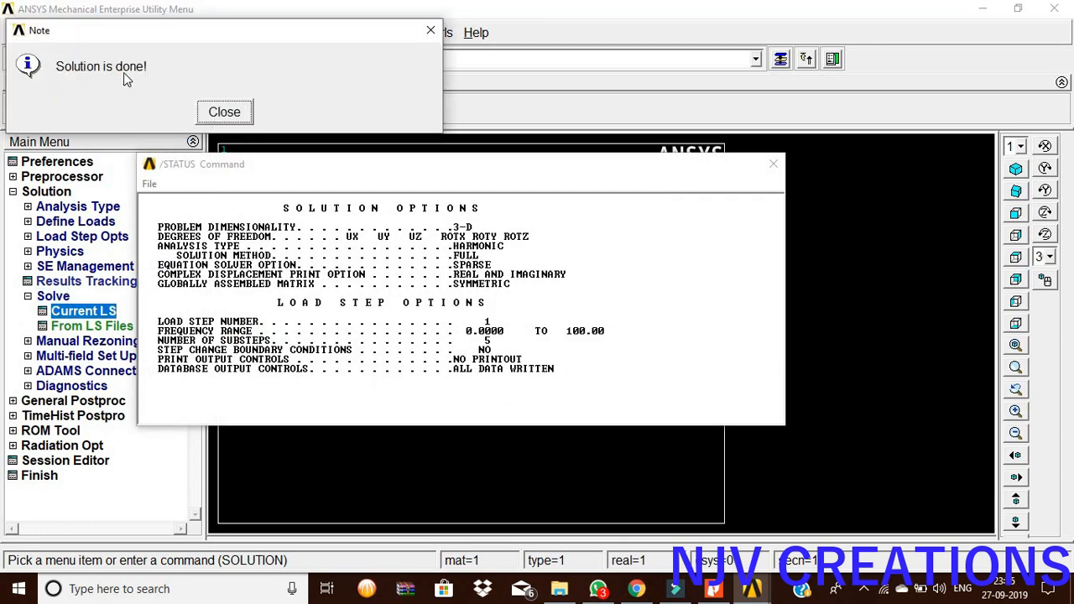
{"action": "left_click", "coordinate": [225, 111]}
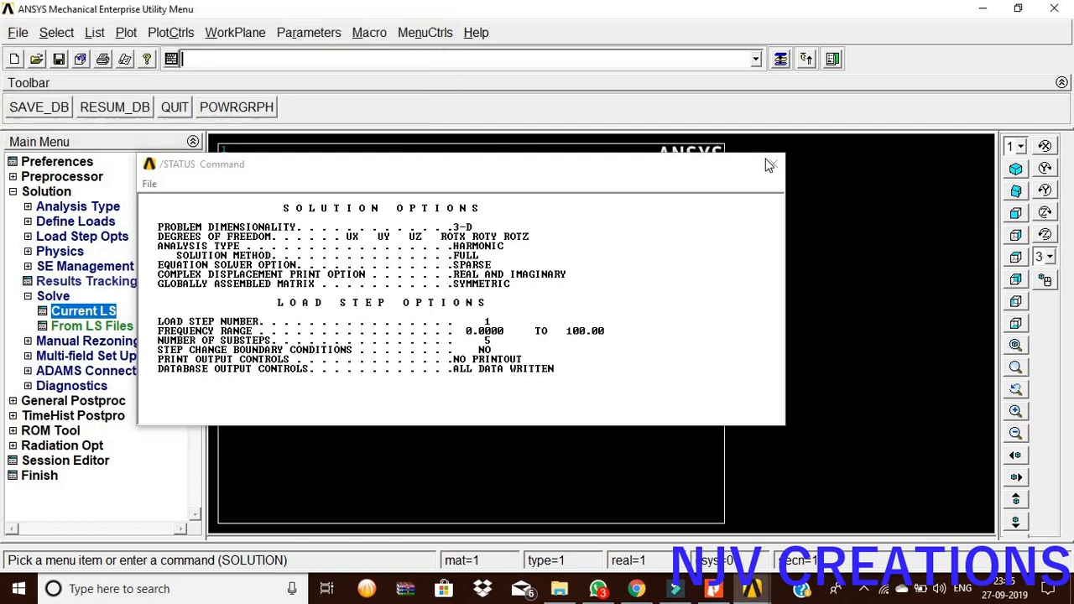
{"action": "left_click", "coordinate": [769, 164]}
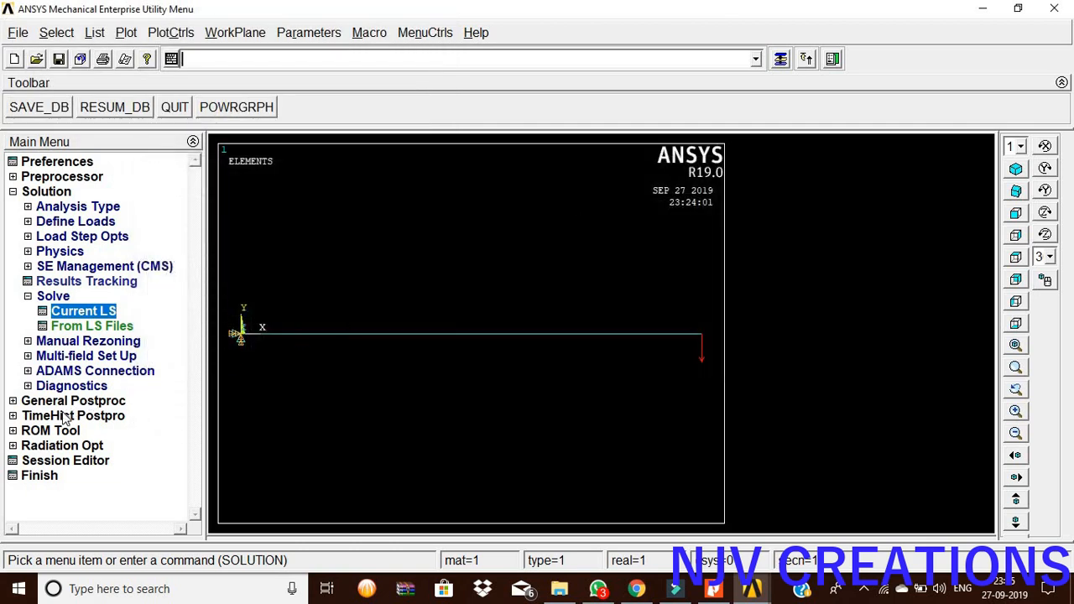
Step: In TimeHist Postpro, add node 2's Y-component displacement as variable UY_2
{"action": "left_click", "coordinate": [74, 416]}
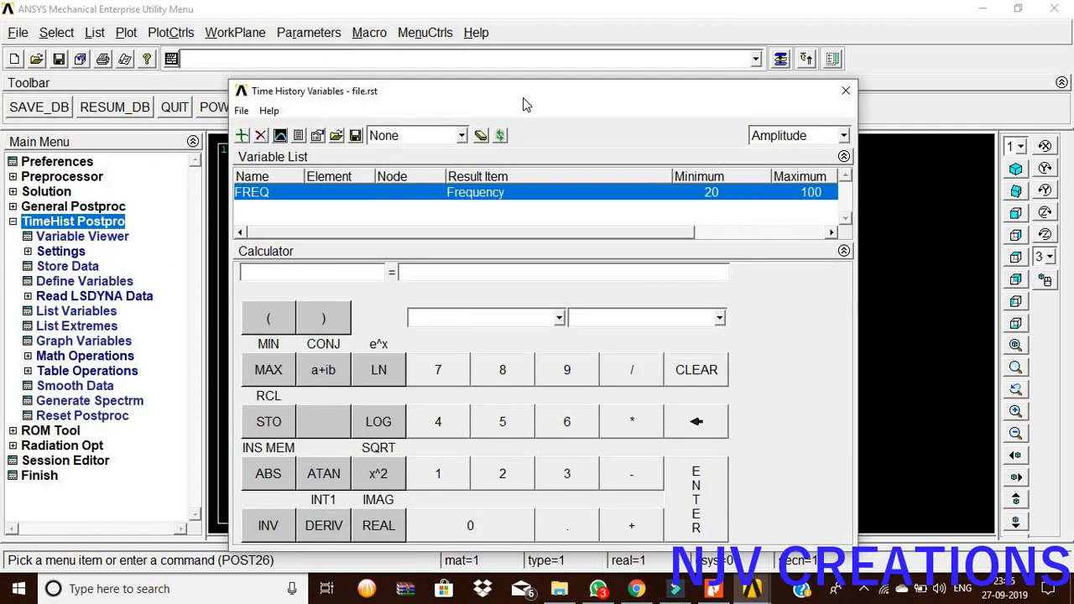
{"action": "left_click_drag", "start_coordinate": [527, 104], "coordinate": [826, 161]}
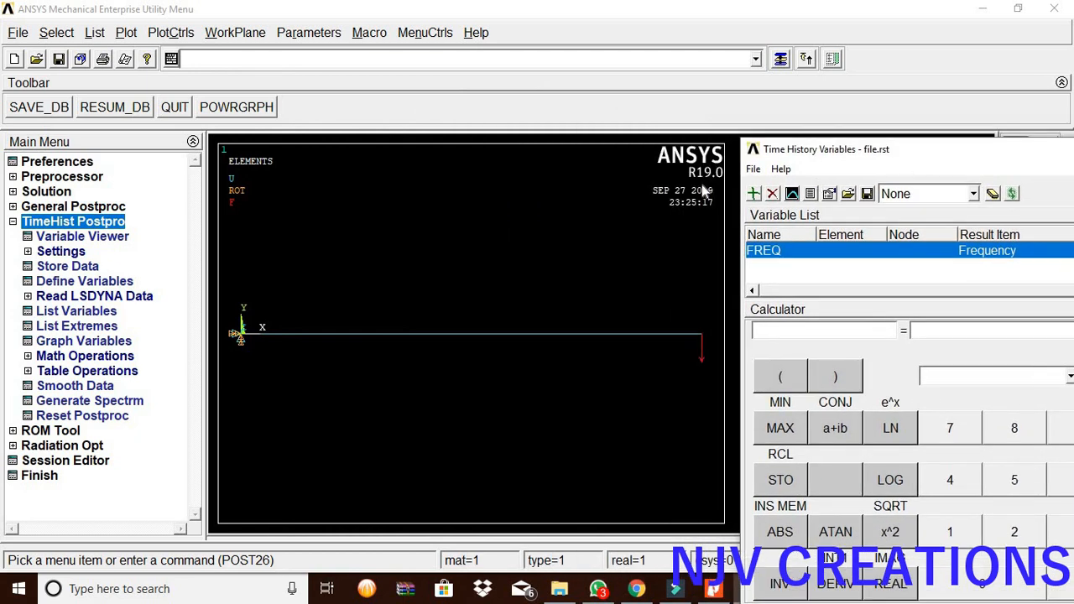
{"action": "left_click", "coordinate": [754, 194]}
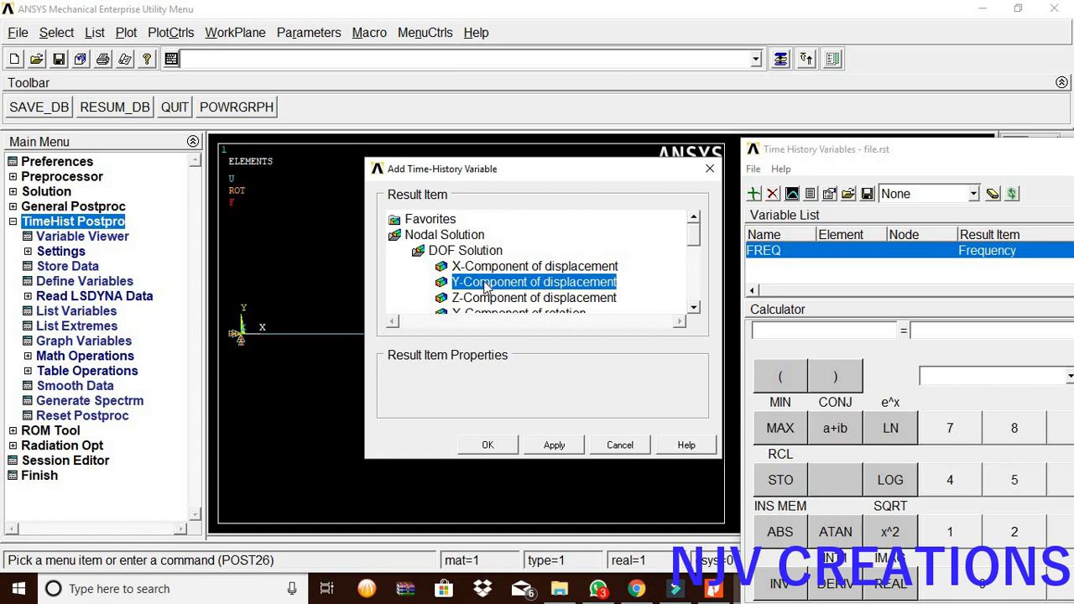
{"action": "left_click", "coordinate": [487, 445]}
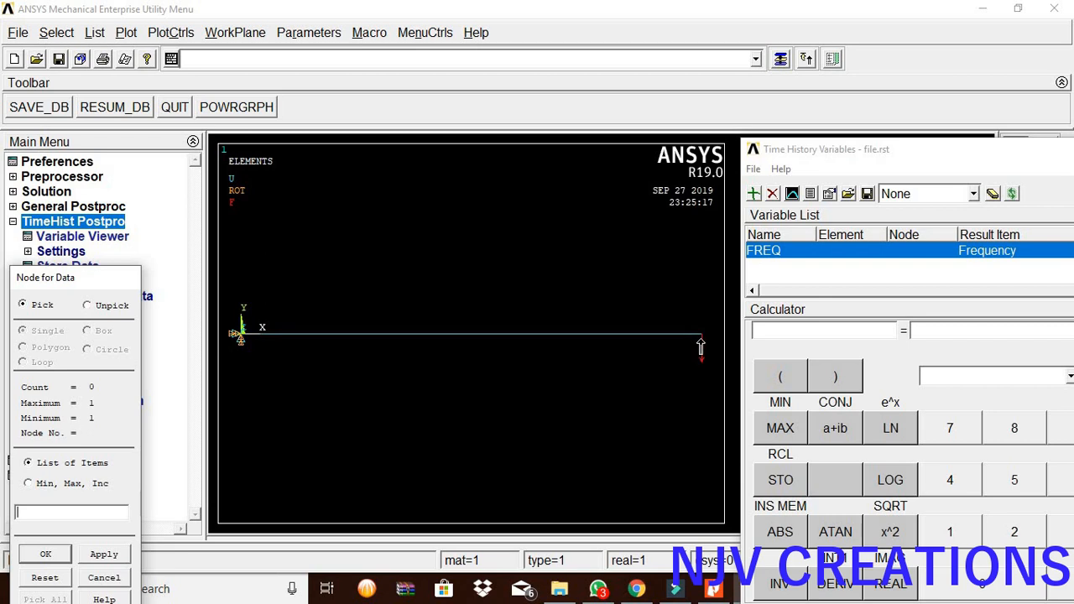
{"action": "left_click", "coordinate": [702, 333]}
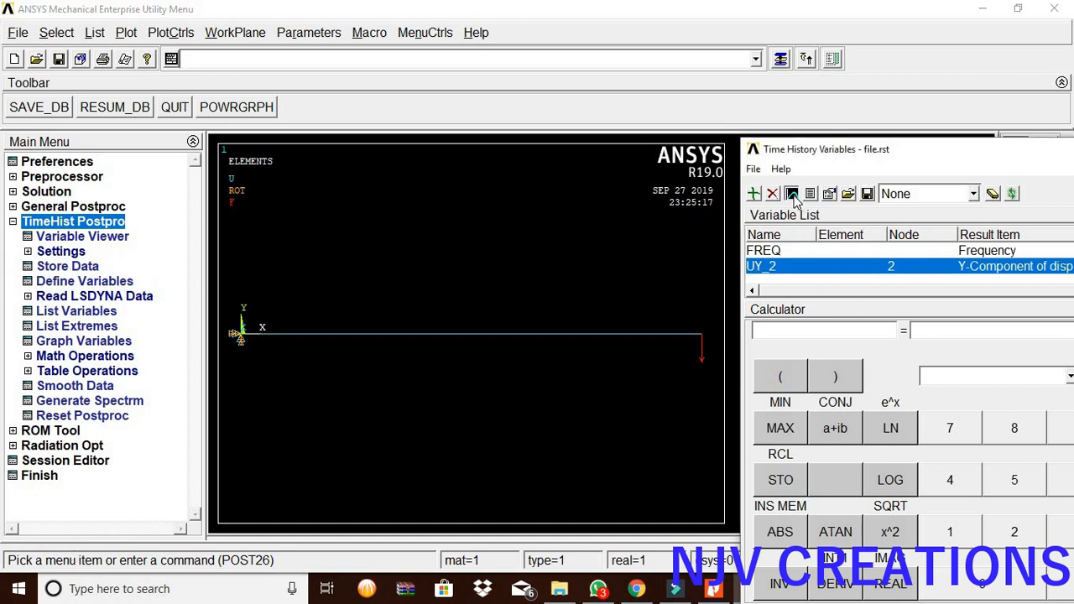
Step: Graph UY_2 amplitude versus frequency for the free-end node
{"action": "left_click", "coordinate": [793, 195]}
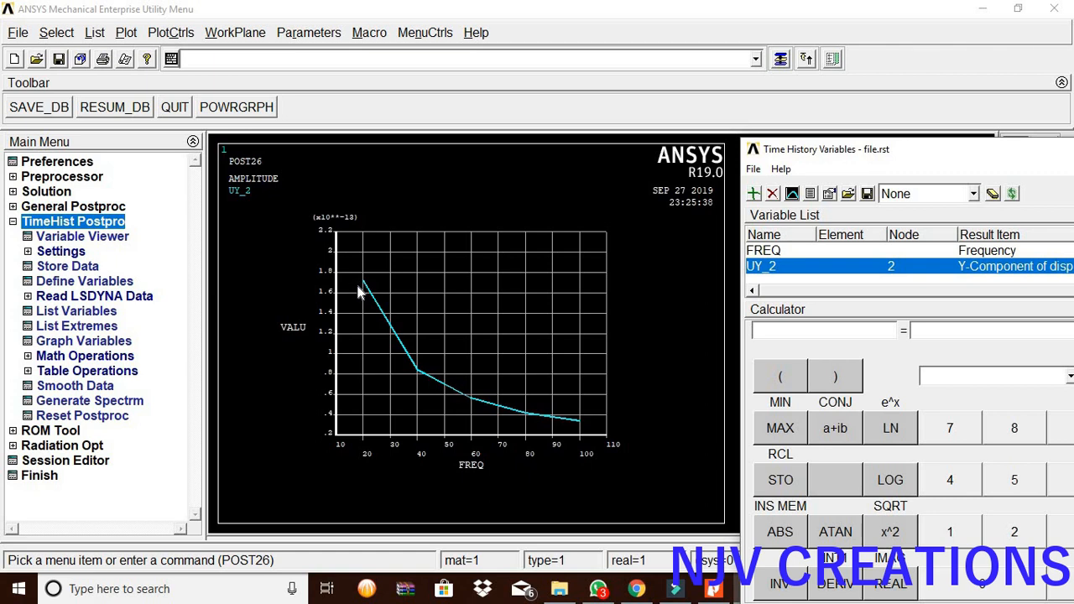
{"action": "mouse_move", "coordinate": [586, 427]}
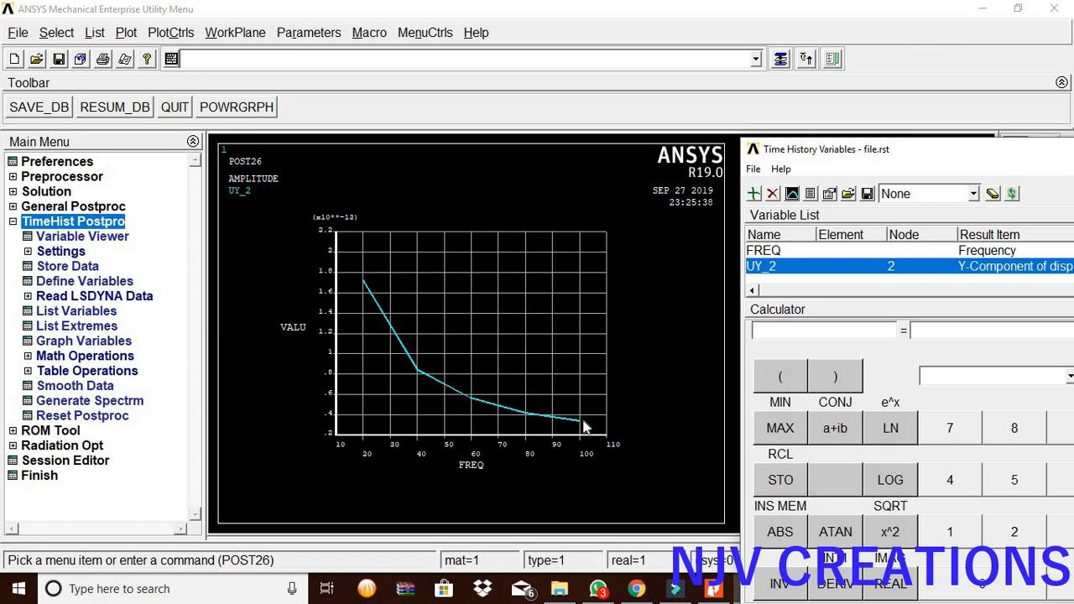
{"action": "mouse_move", "coordinate": [666, 467]}
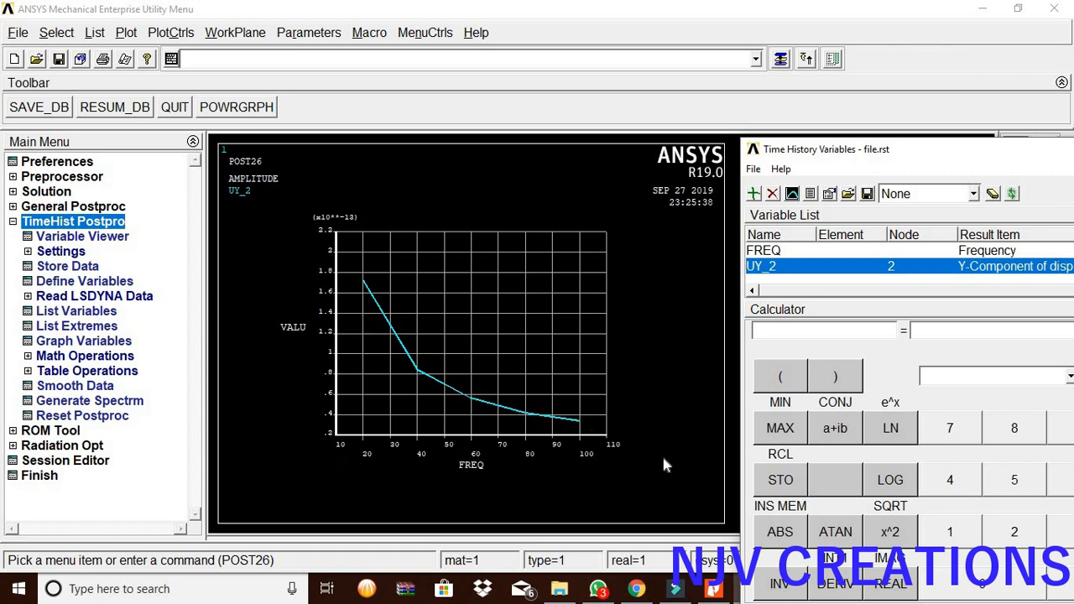
{"action": "mouse_move", "coordinate": [641, 453]}
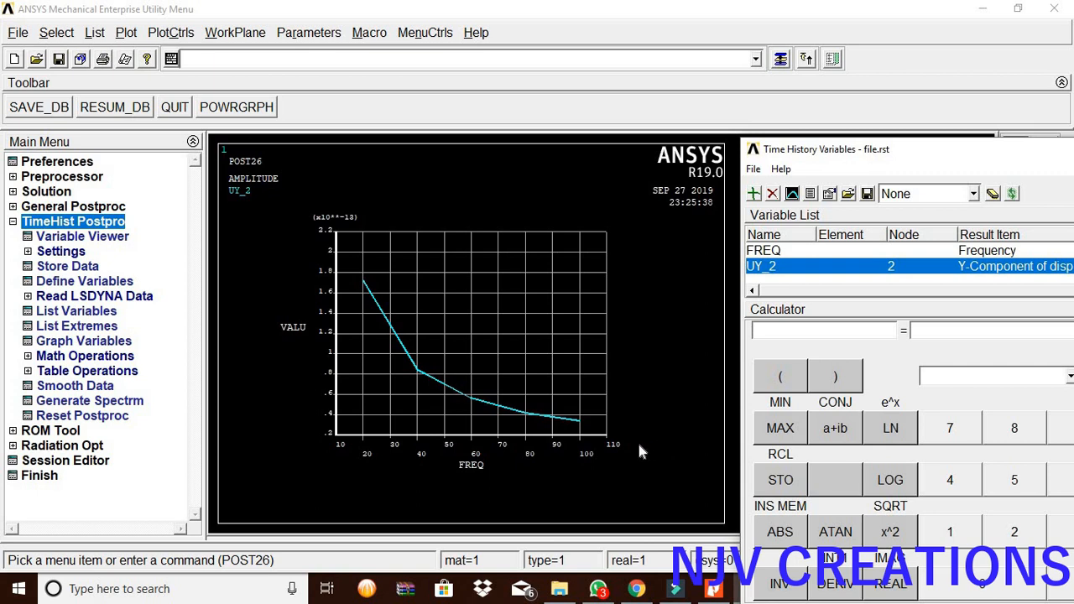
{"action": "mouse_move", "coordinate": [557, 444]}
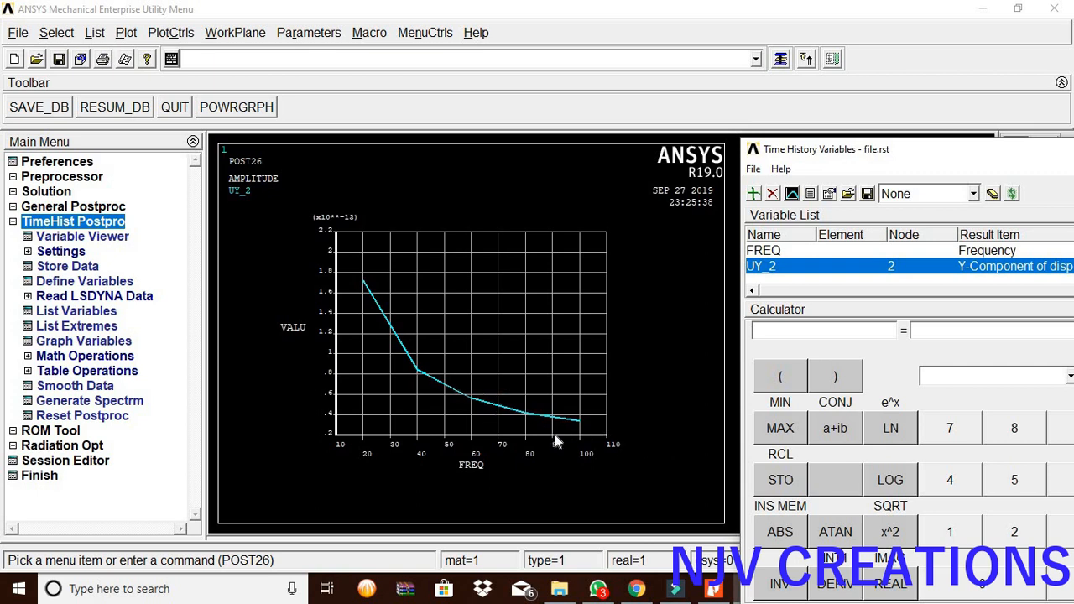
{"action": "mouse_move", "coordinate": [359, 282]}
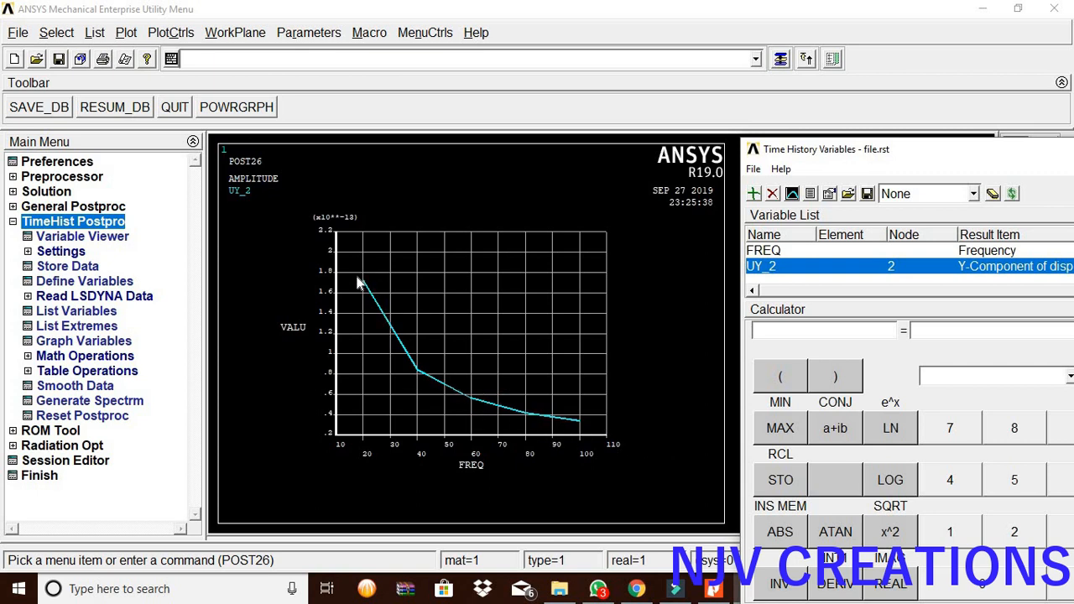
{"action": "mouse_move", "coordinate": [366, 289]}
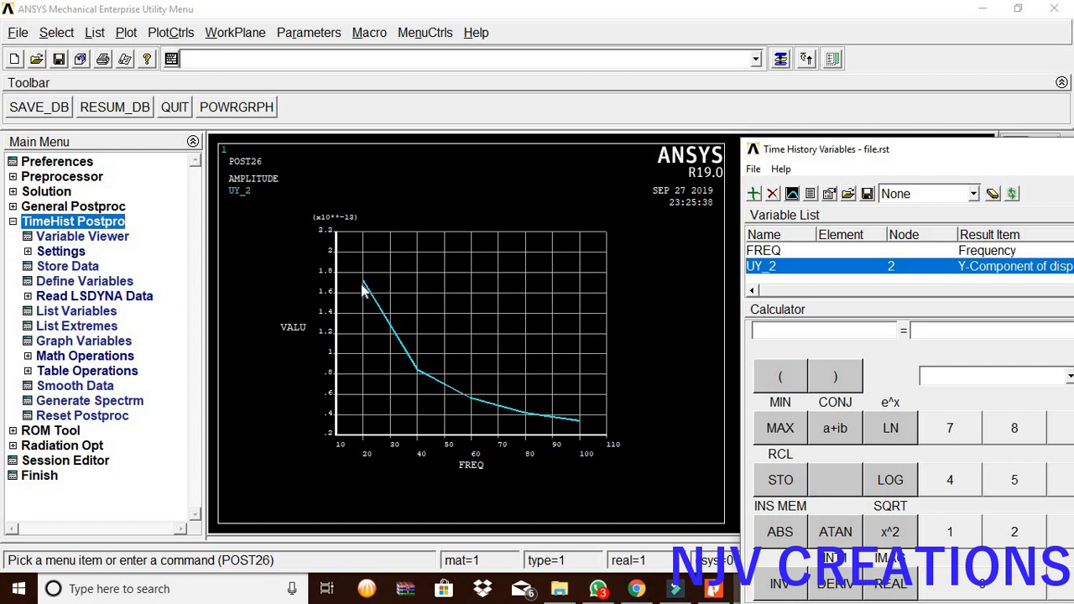
{"action": "mouse_move", "coordinate": [401, 305]}
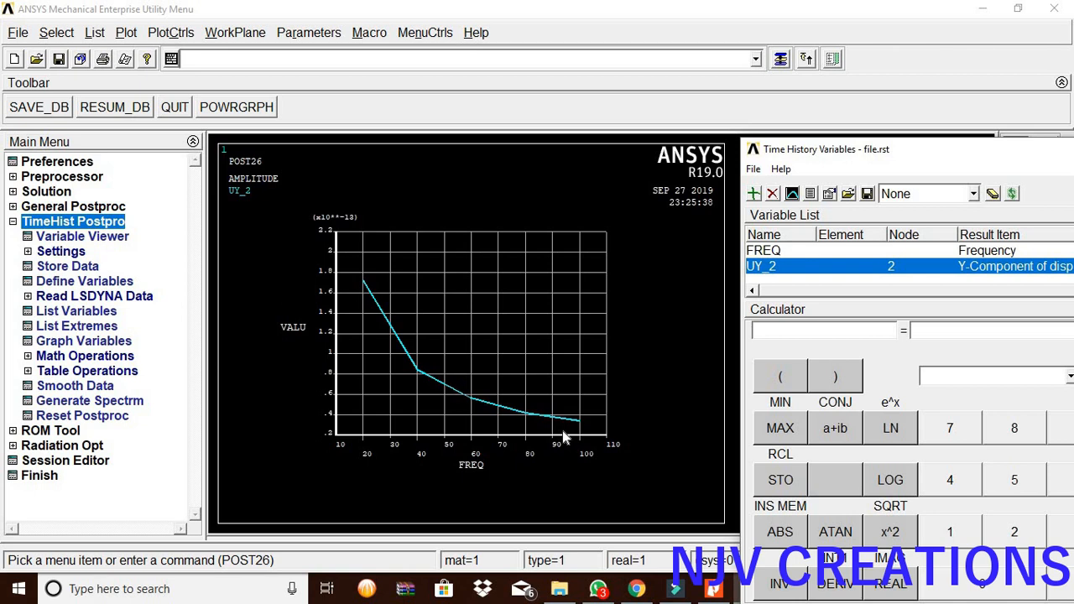
{"action": "mouse_move", "coordinate": [365, 289]}
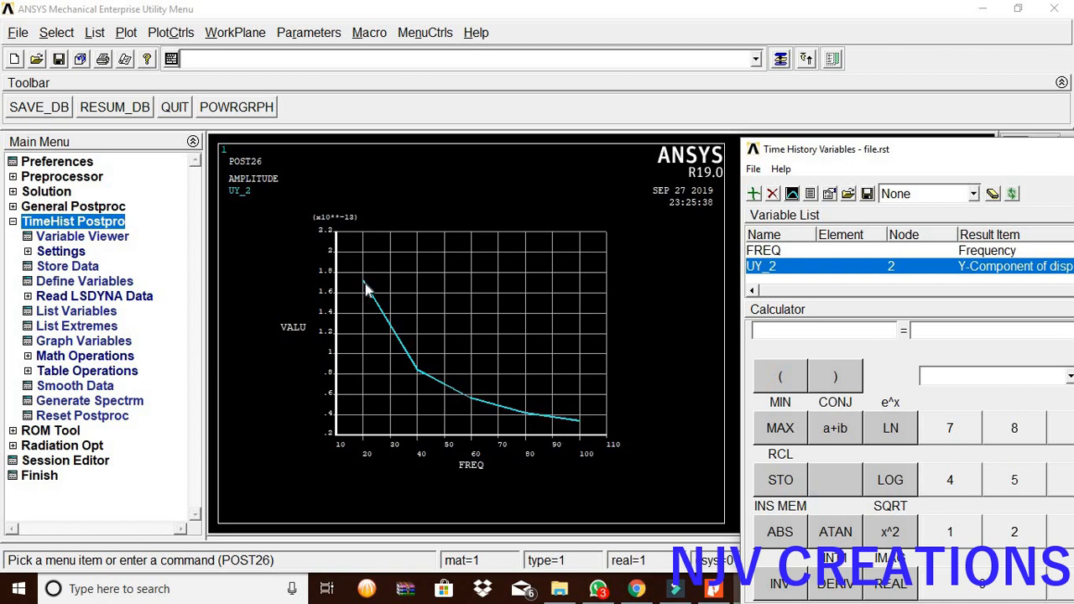
{"action": "mouse_move", "coordinate": [522, 430]}
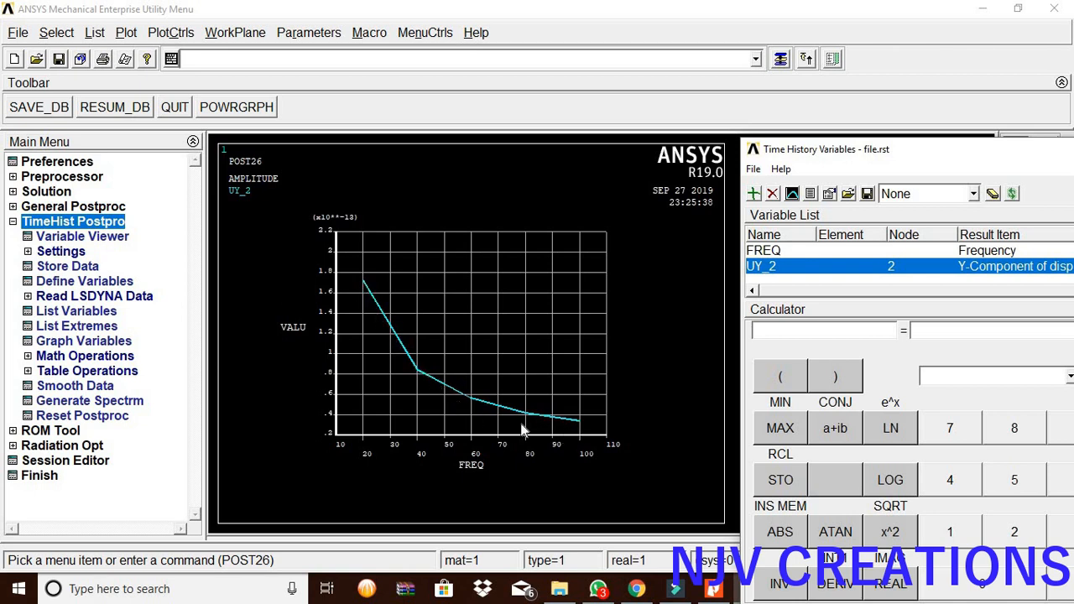
{"action": "mouse_move", "coordinate": [584, 430]}
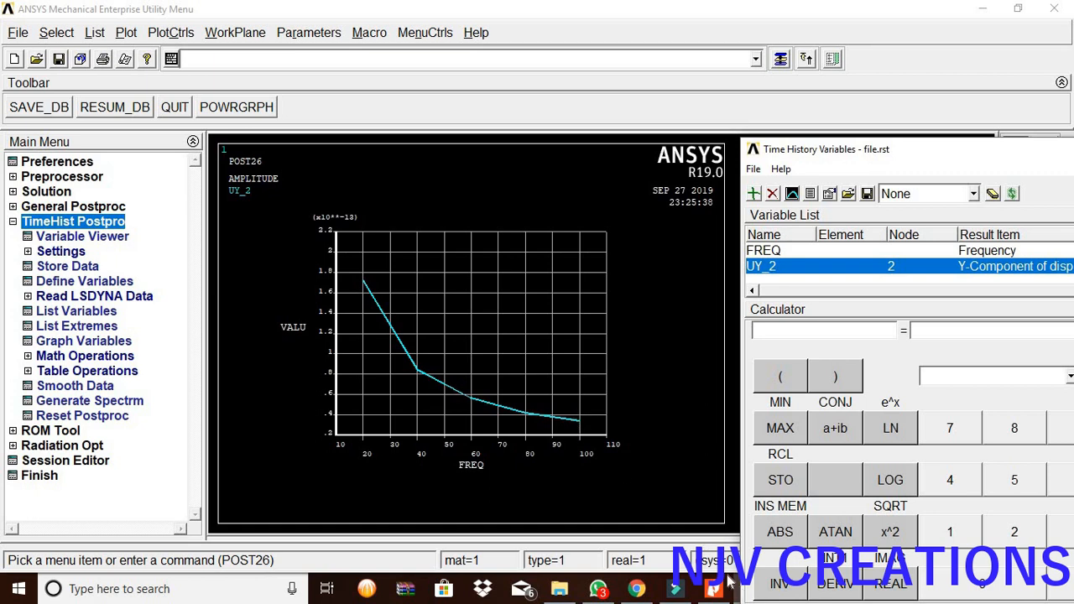
{"action": "mouse_move", "coordinate": [627, 440]}
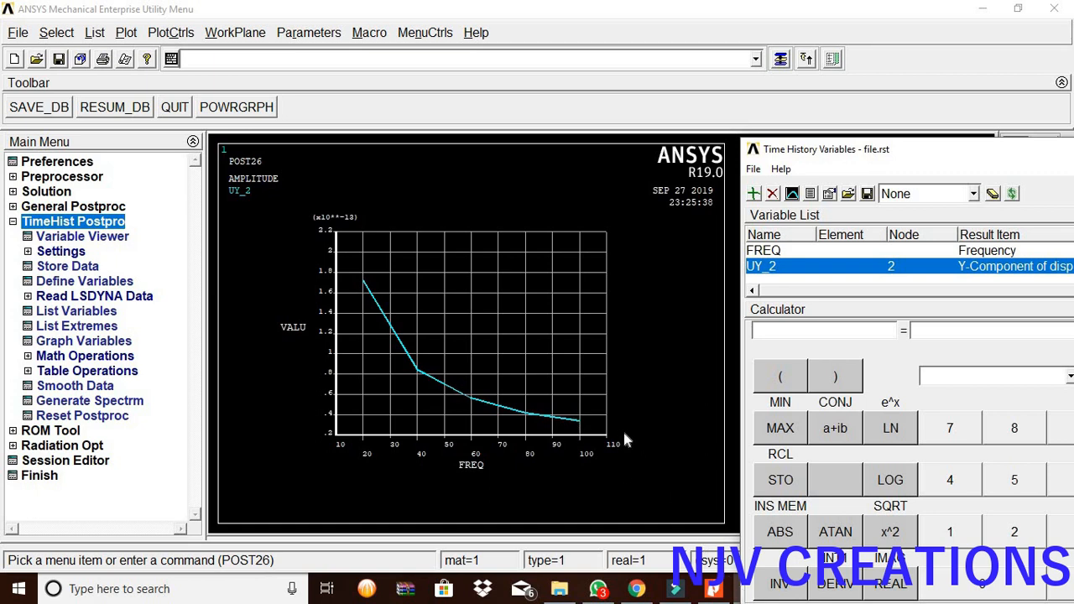
{"action": "mouse_move", "coordinate": [612, 466]}
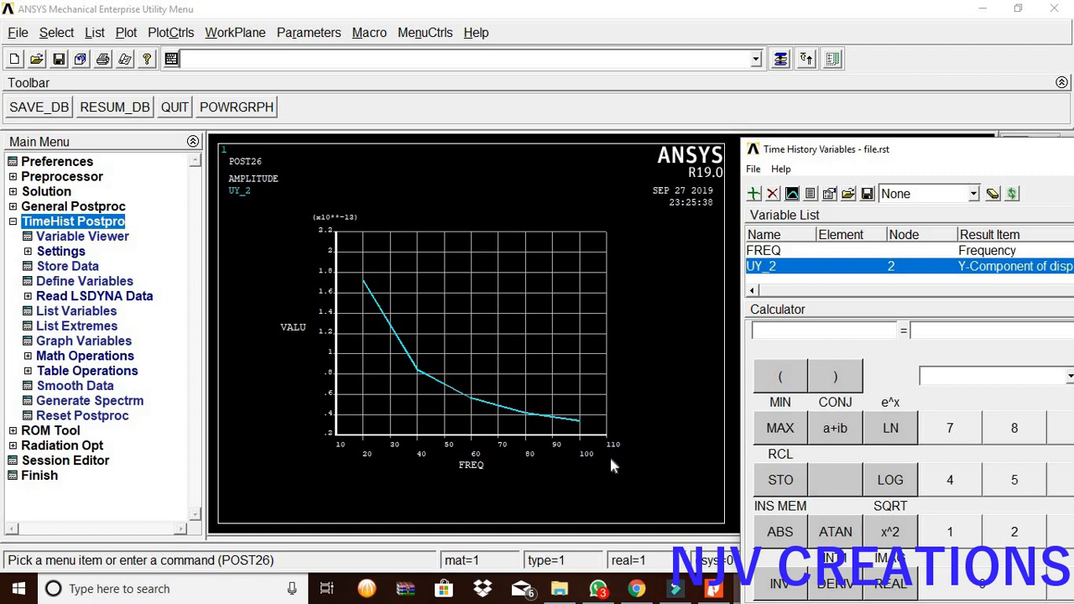